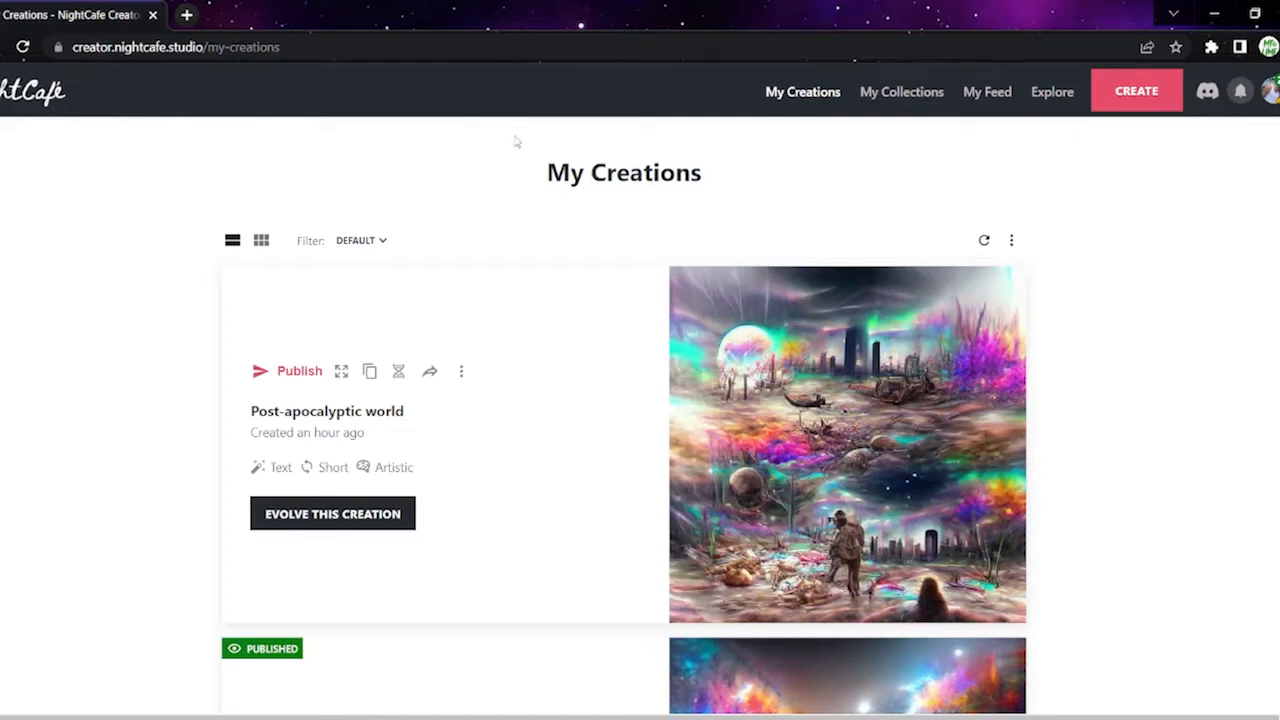
{"action": "mouse_move", "coordinate": [1136, 92]}
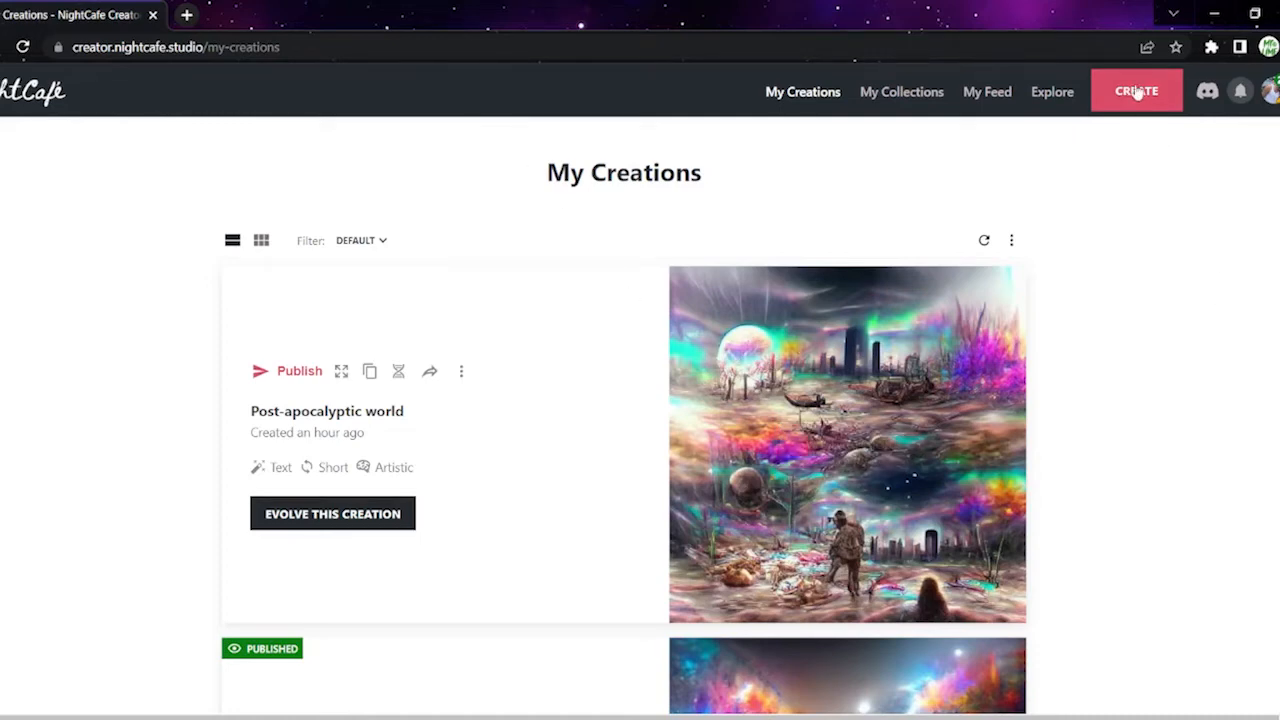
Step: Submit a Text to Image creation from the prompt 'Monolith in the desert' for 1 credit
{"action": "left_click", "coordinate": [1136, 92]}
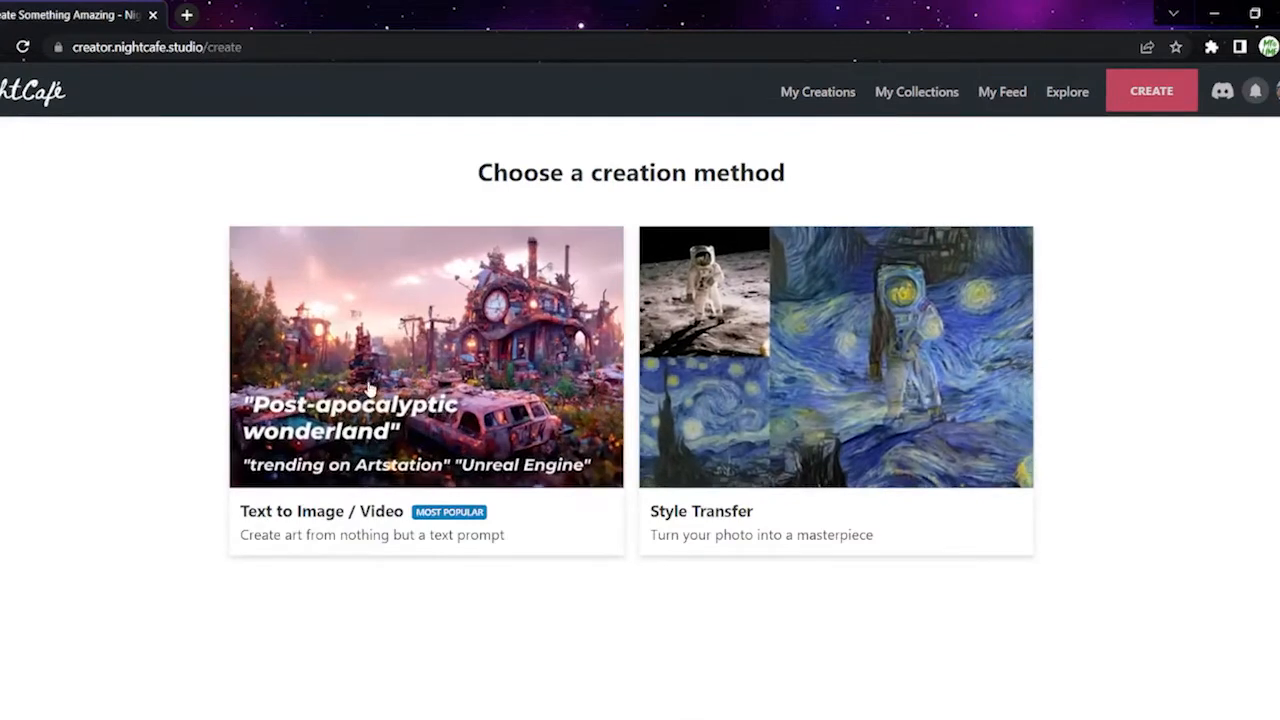
{"action": "left_click", "coordinate": [424, 356]}
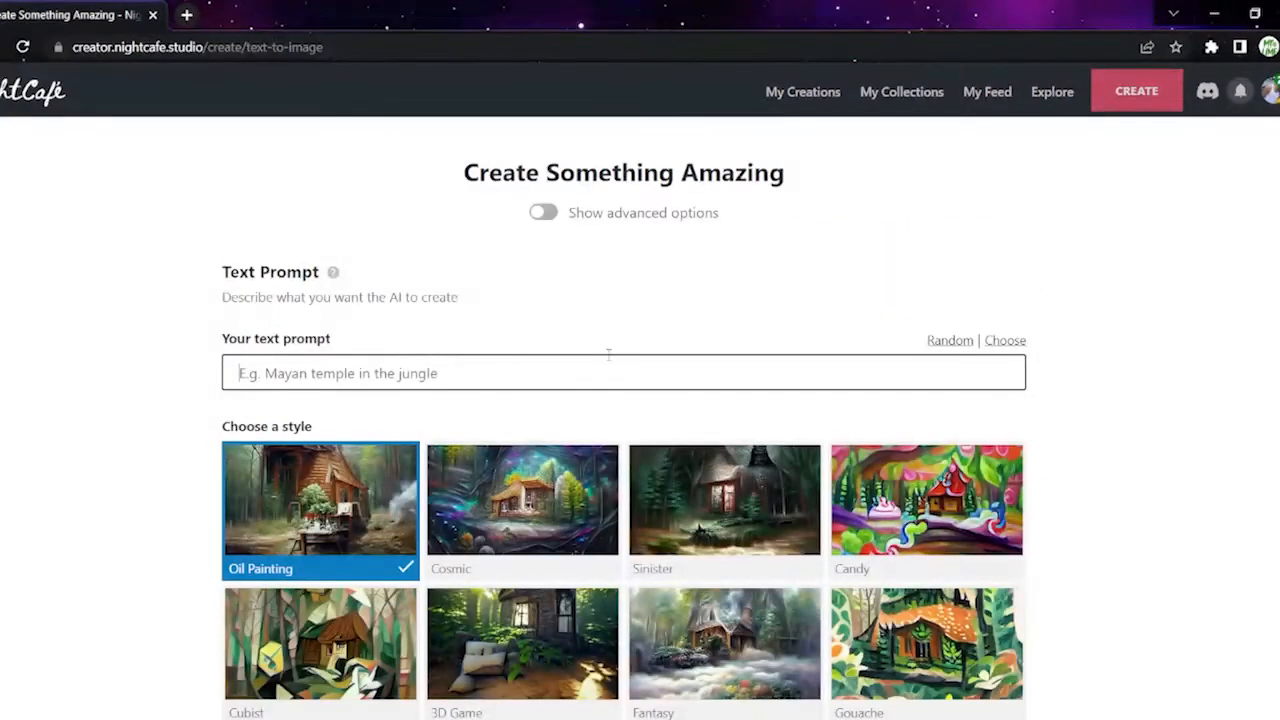
{"action": "type", "text": "Monolith in the desert"}
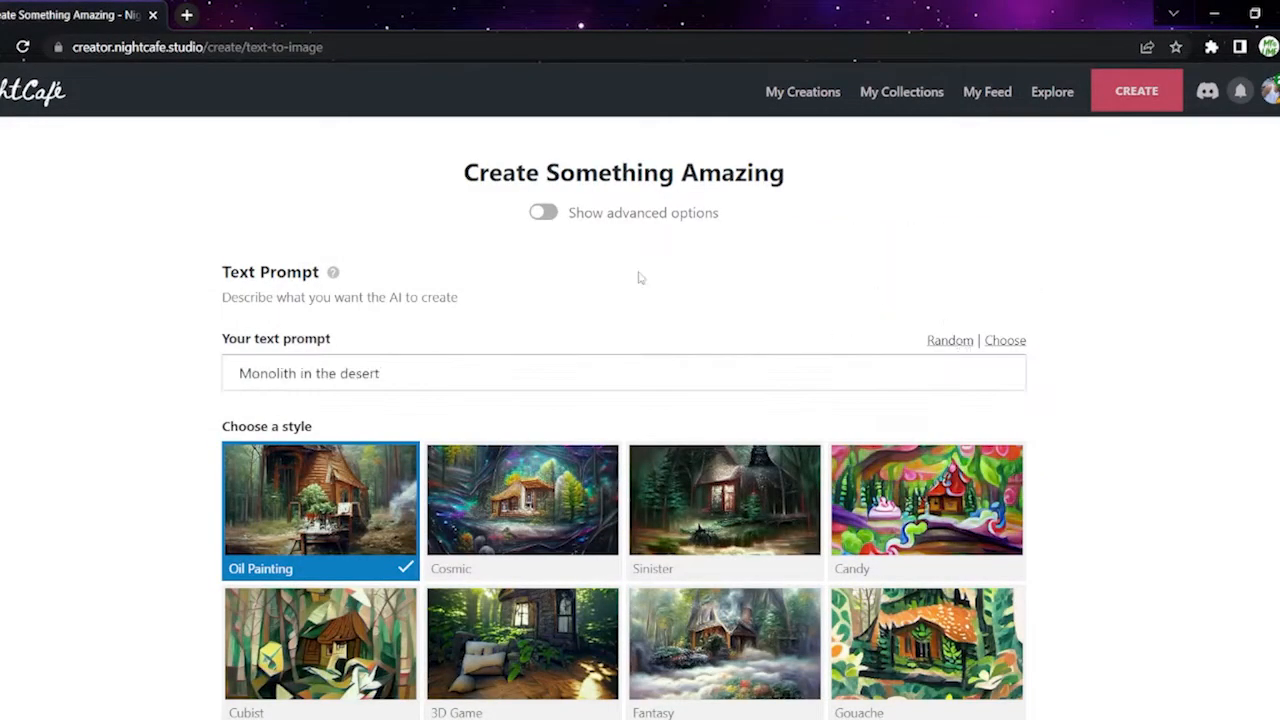
{"action": "scroll", "scroll_direction": "down", "scroll_amount": 3}
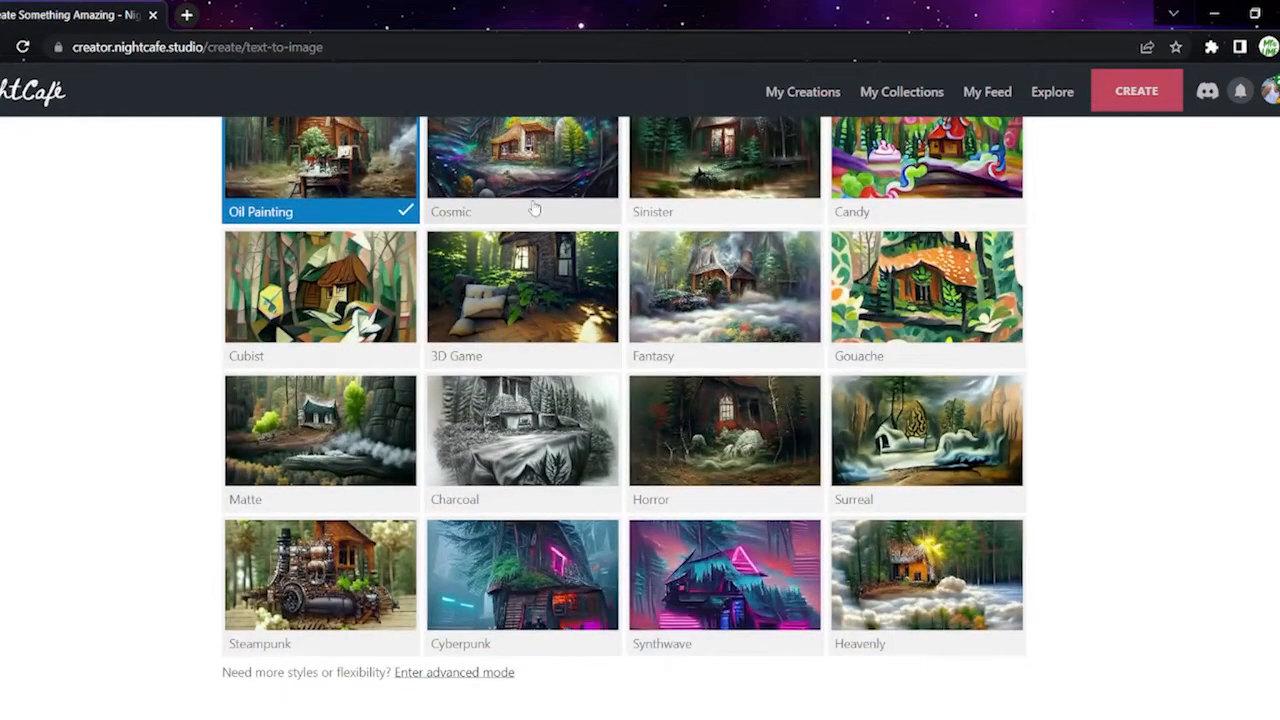
{"action": "mouse_move", "coordinate": [596, 290]}
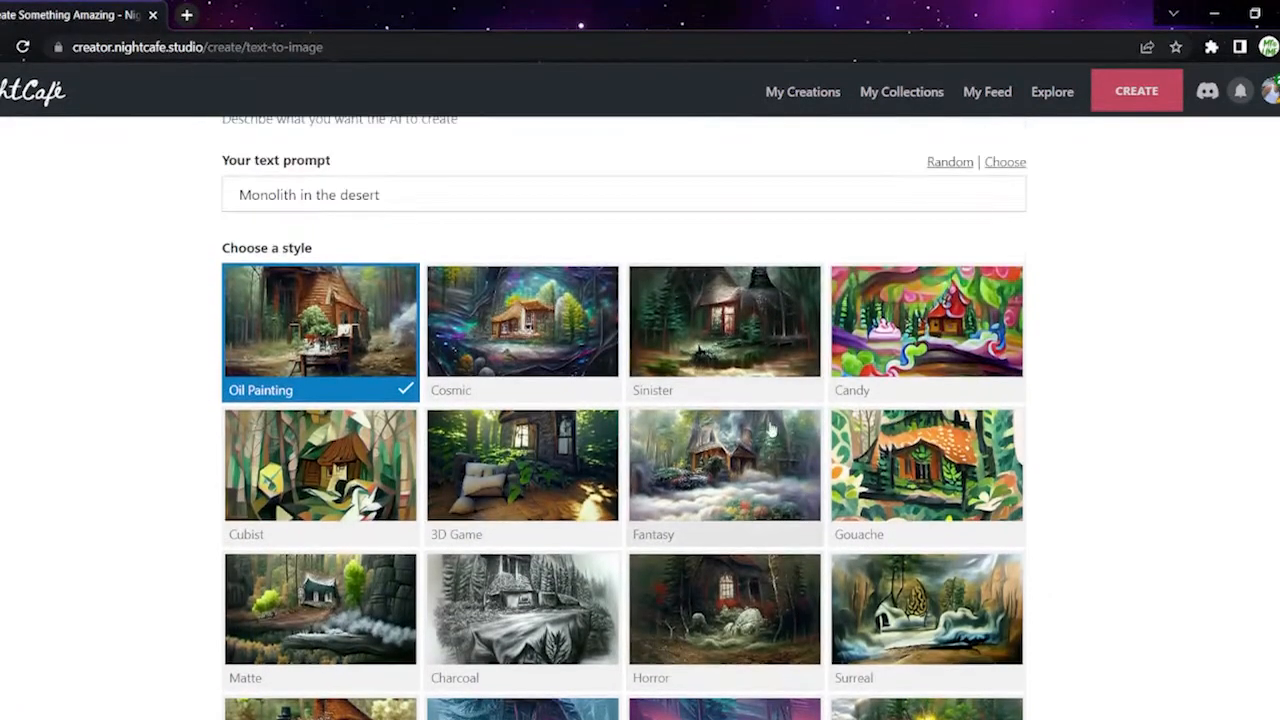
{"action": "scroll", "scroll_direction": "down", "scroll_amount": 3}
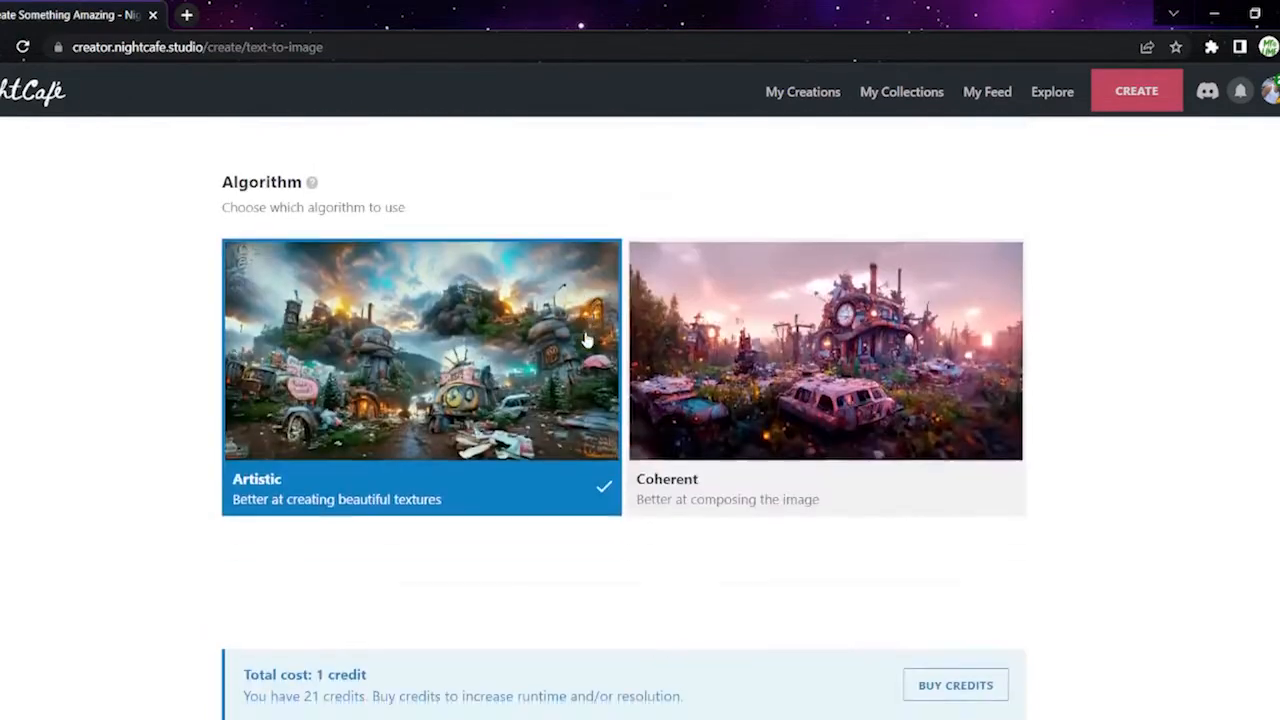
{"action": "scroll", "scroll_direction": "down", "scroll_amount": 3}
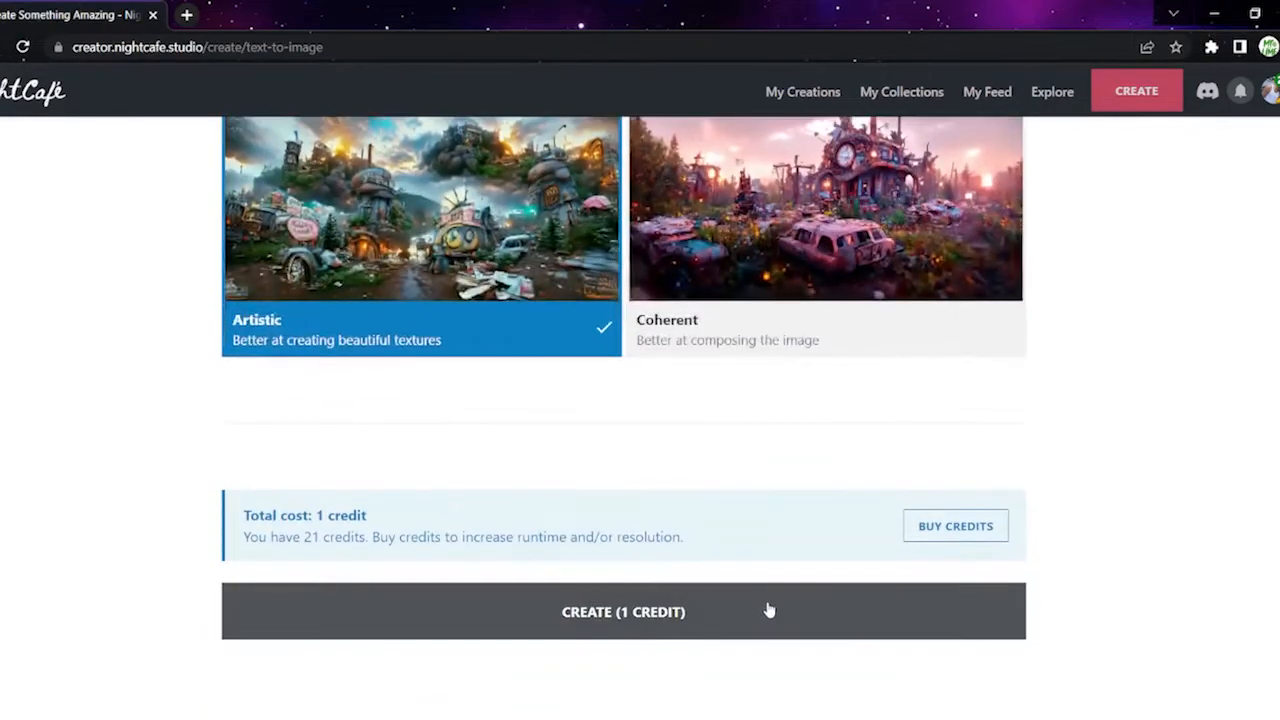
{"action": "left_click", "coordinate": [624, 612]}
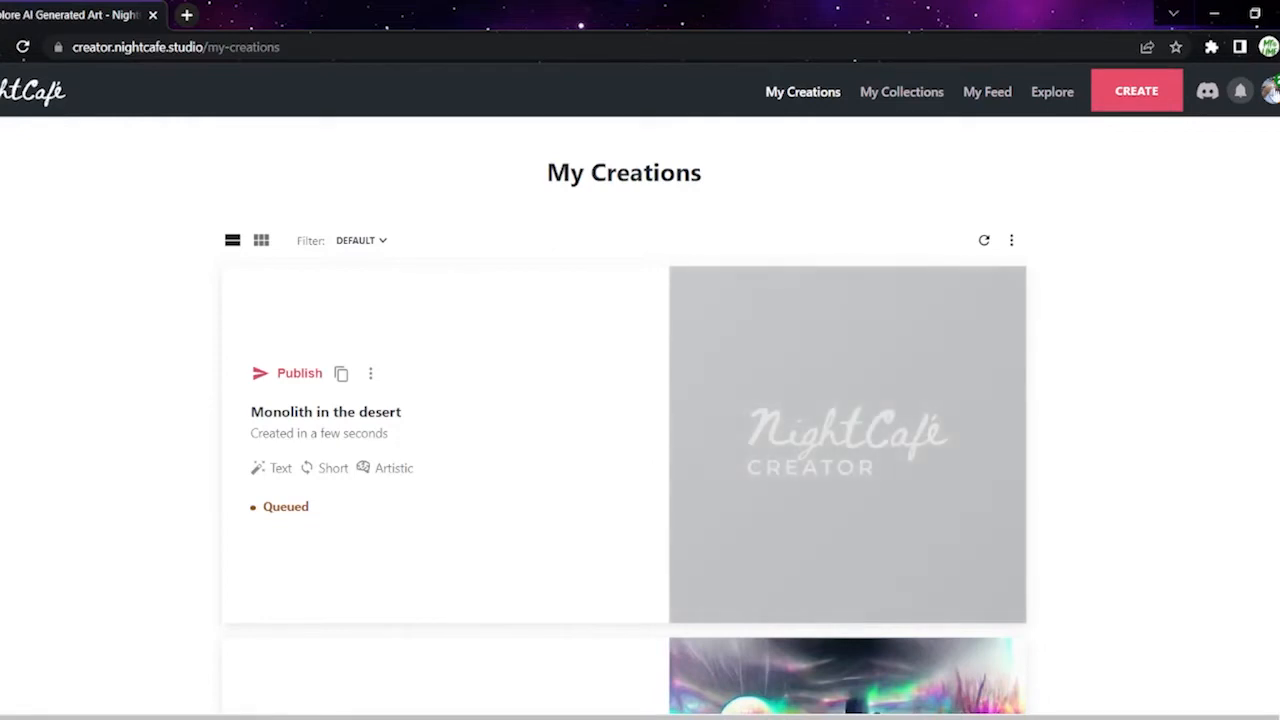
{"action": "mouse_move", "coordinate": [1188, 120]}
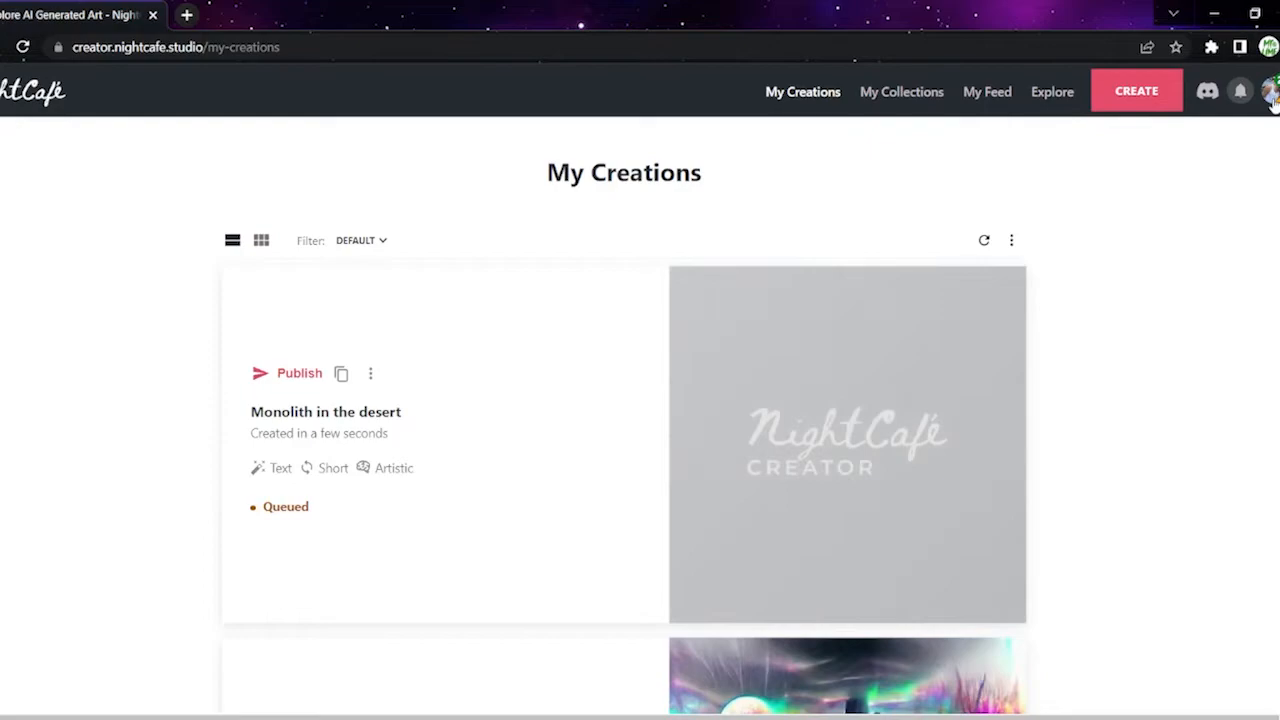
{"action": "left_click", "coordinate": [1270, 92]}
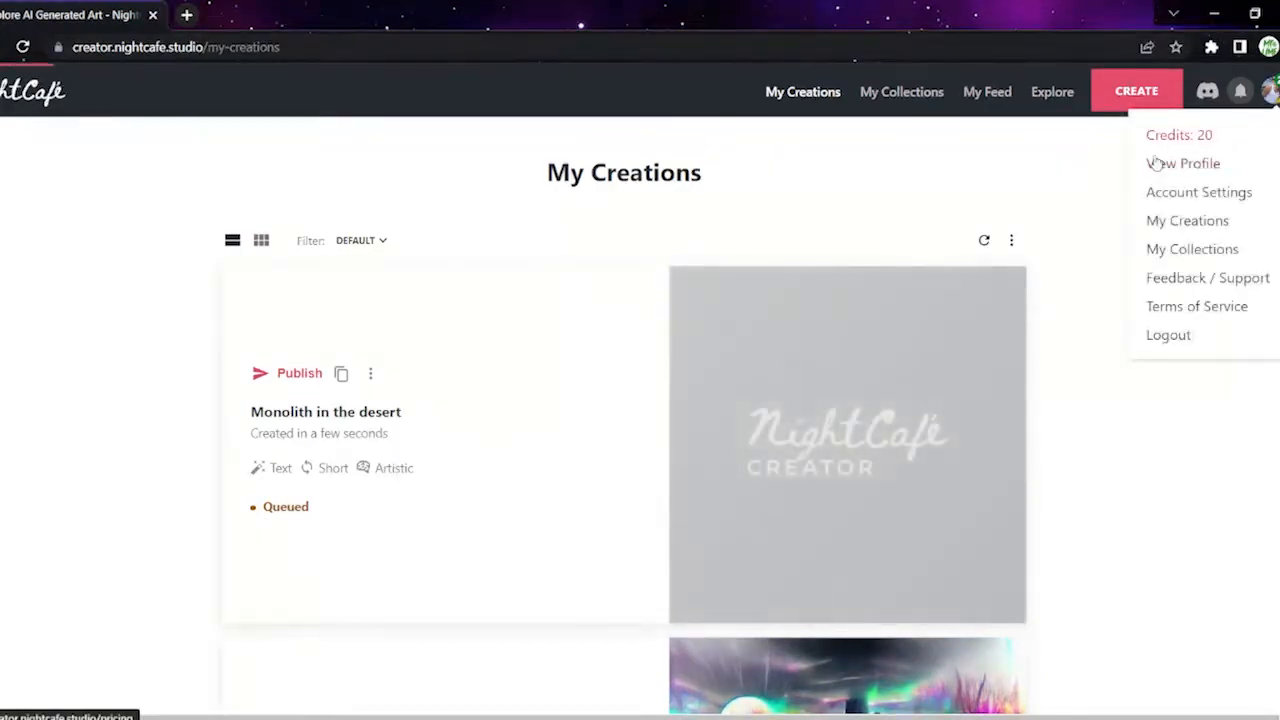
{"action": "left_click", "coordinate": [1178, 136]}
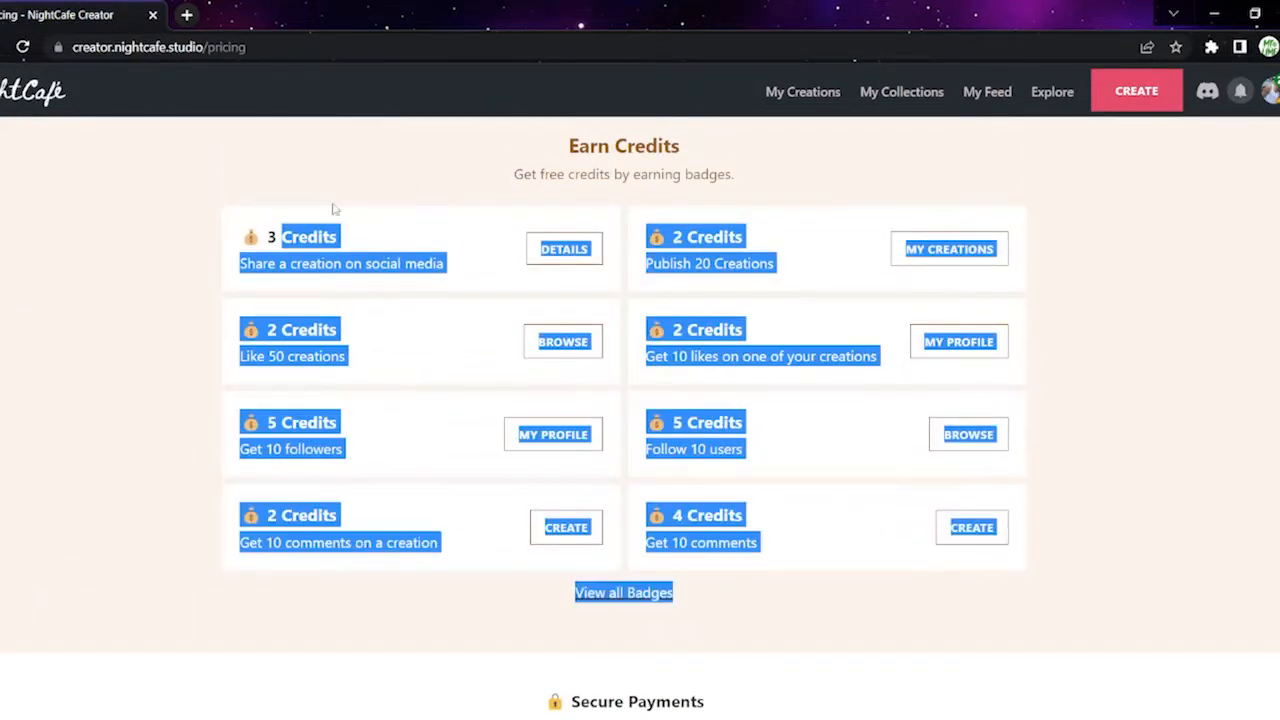
{"action": "scroll", "scroll_direction": "down", "scroll_amount": 3}
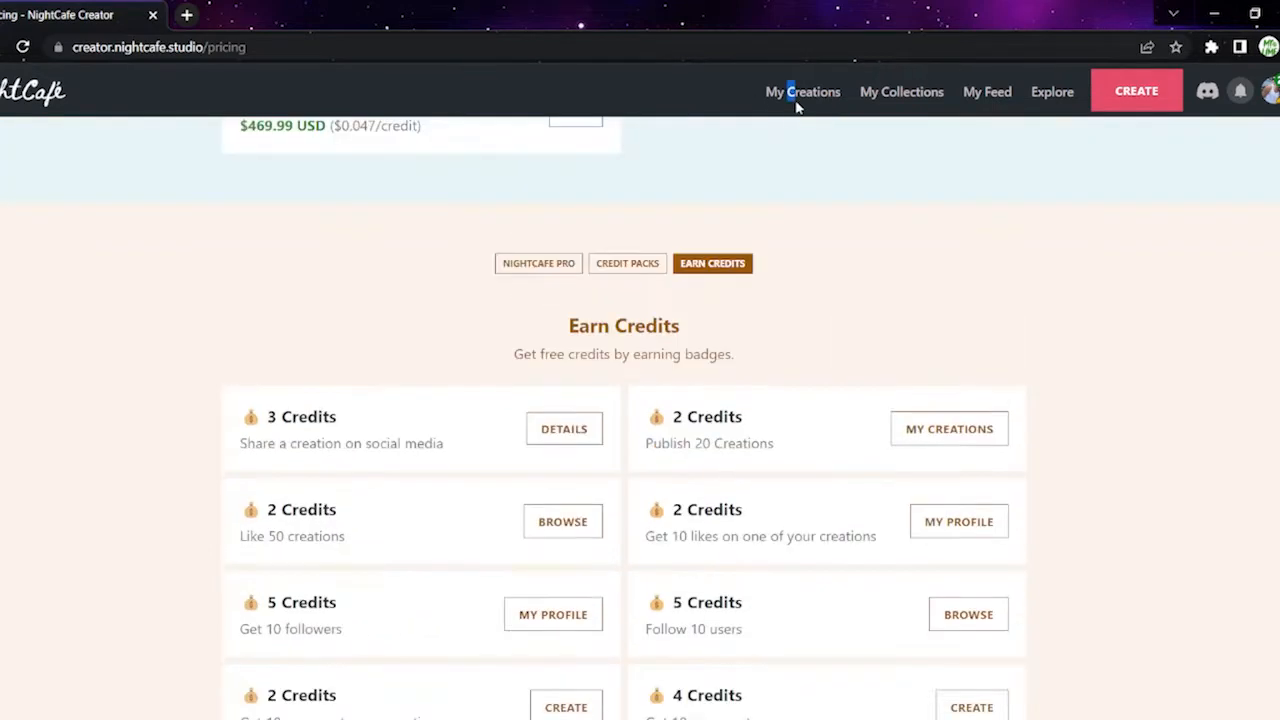
{"action": "left_click", "coordinate": [804, 92]}
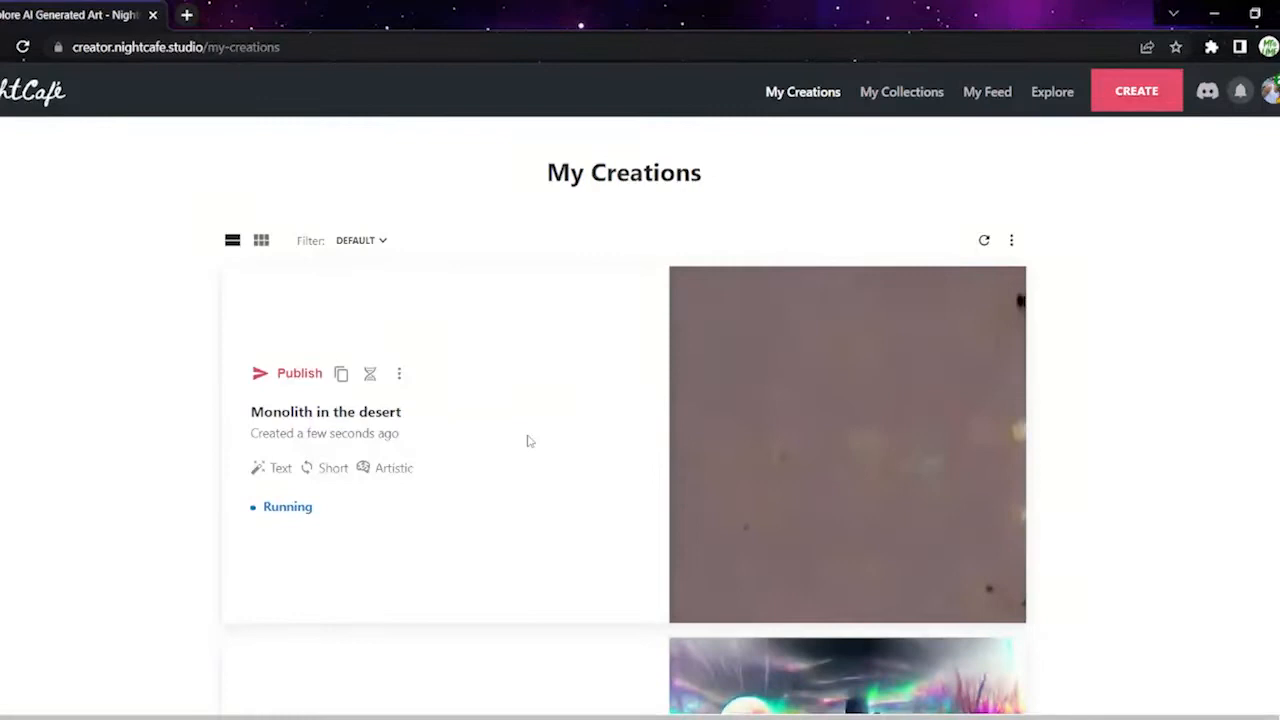
{"action": "mouse_move", "coordinate": [240, 160]}
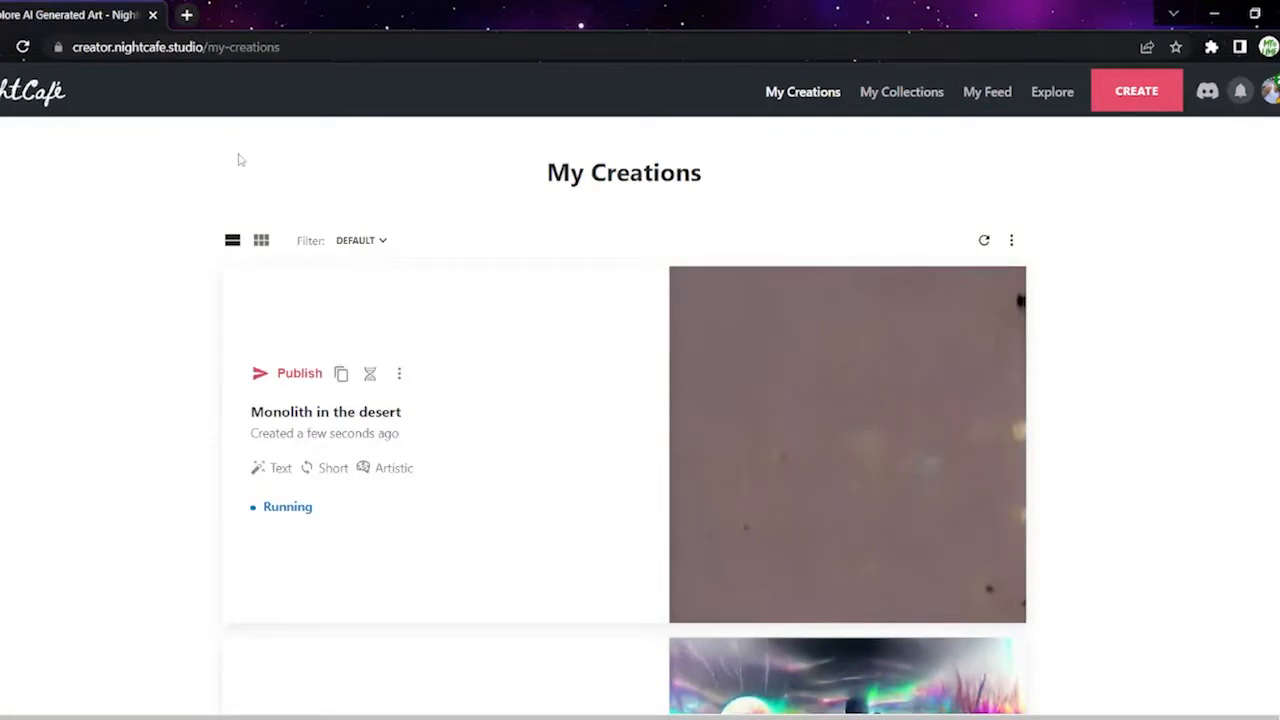
{"action": "mouse_move", "coordinate": [556, 358]}
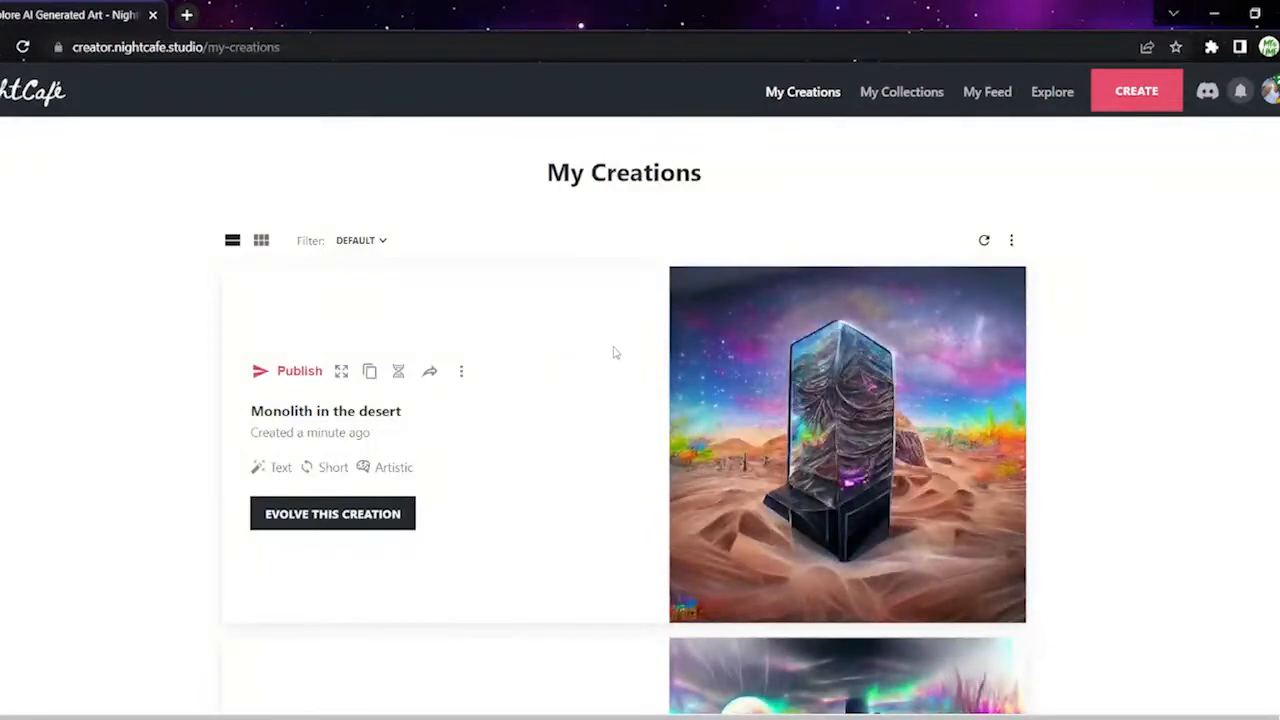
{"action": "mouse_move", "coordinate": [348, 524]}
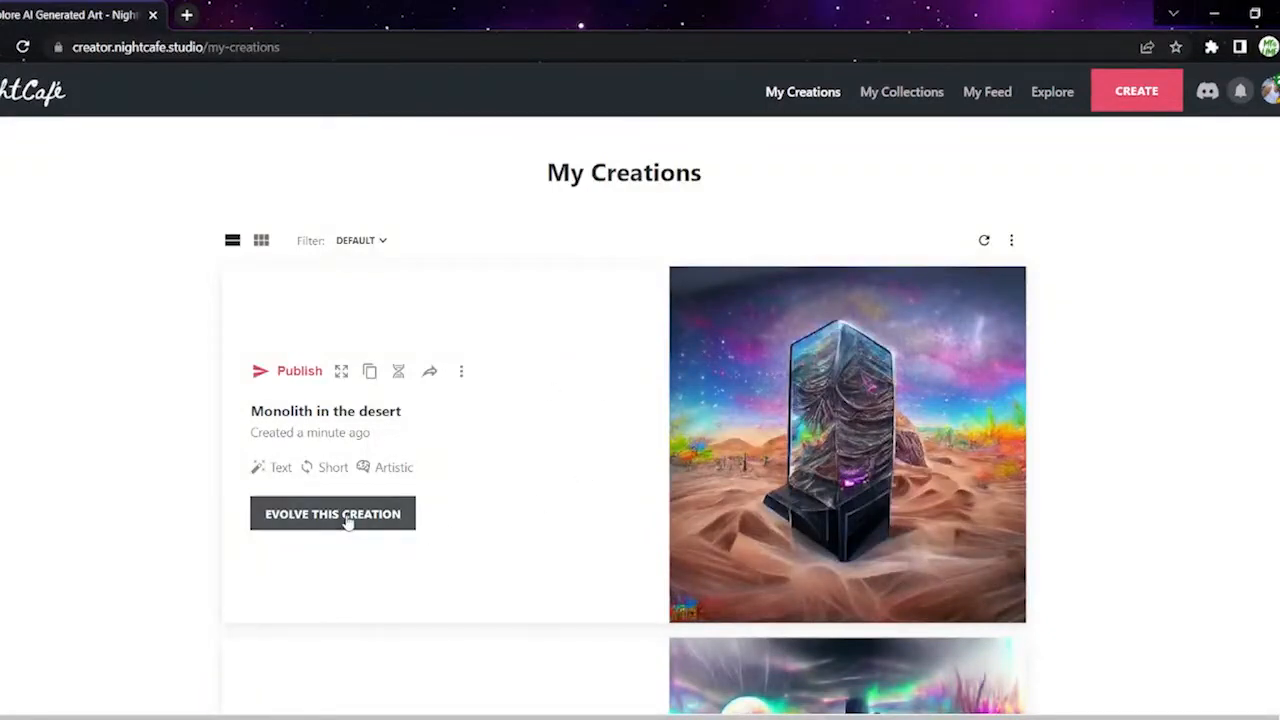
Step: Evolve the monolith creation, replacing Prompt 2 with the random 'Creepy motel', and submit for 1 credit
{"action": "left_click", "coordinate": [332, 512]}
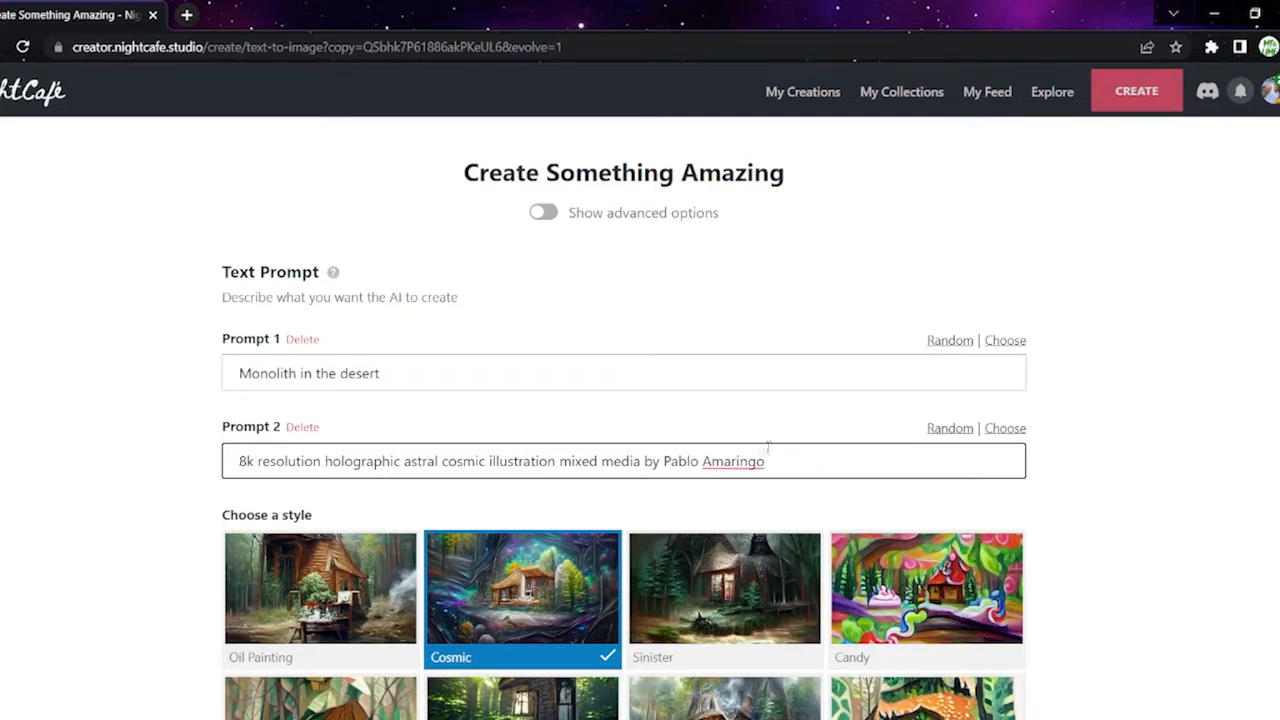
{"action": "triple_click", "coordinate": [500, 460]}
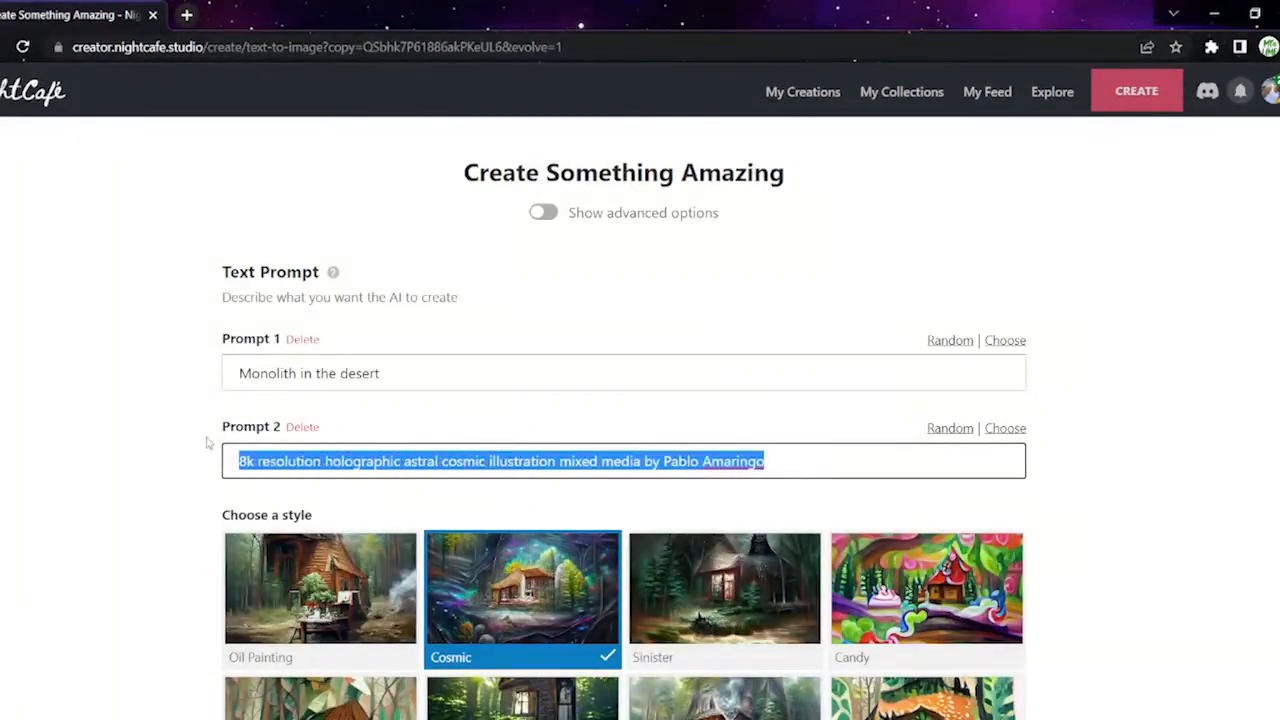
{"action": "mouse_move", "coordinate": [1096, 418]}
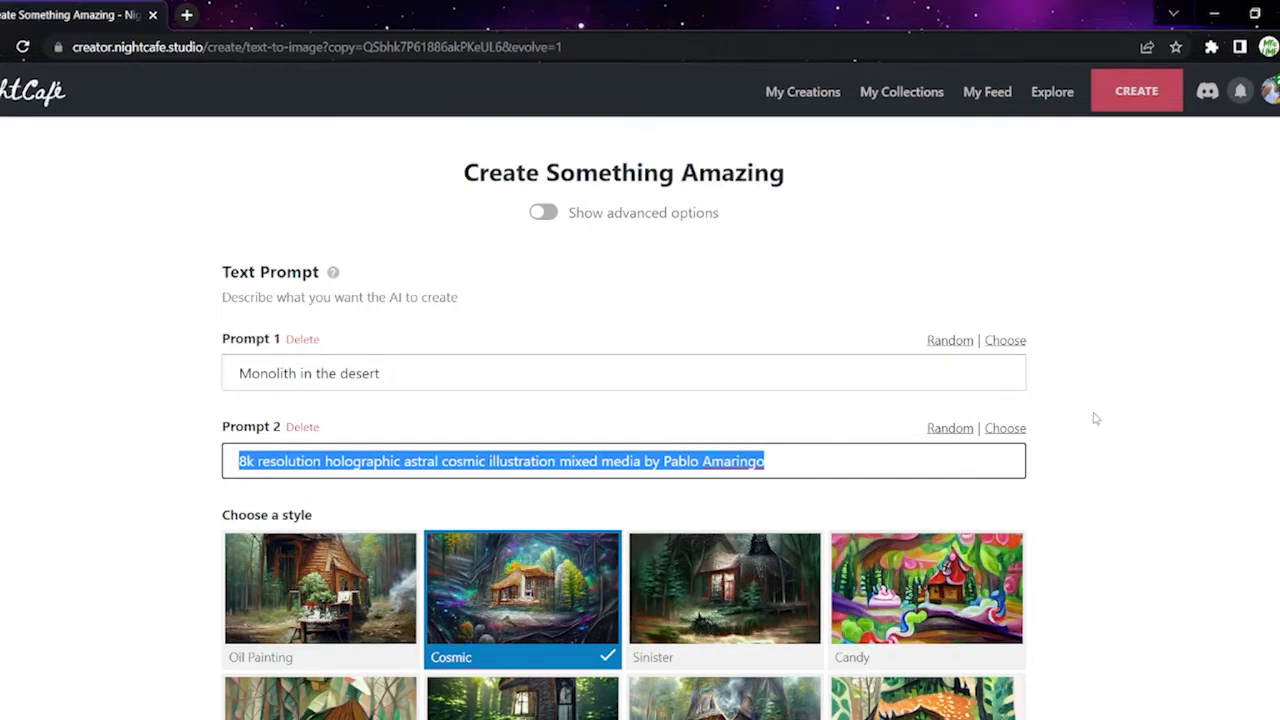
{"action": "key", "text": "Delete"}
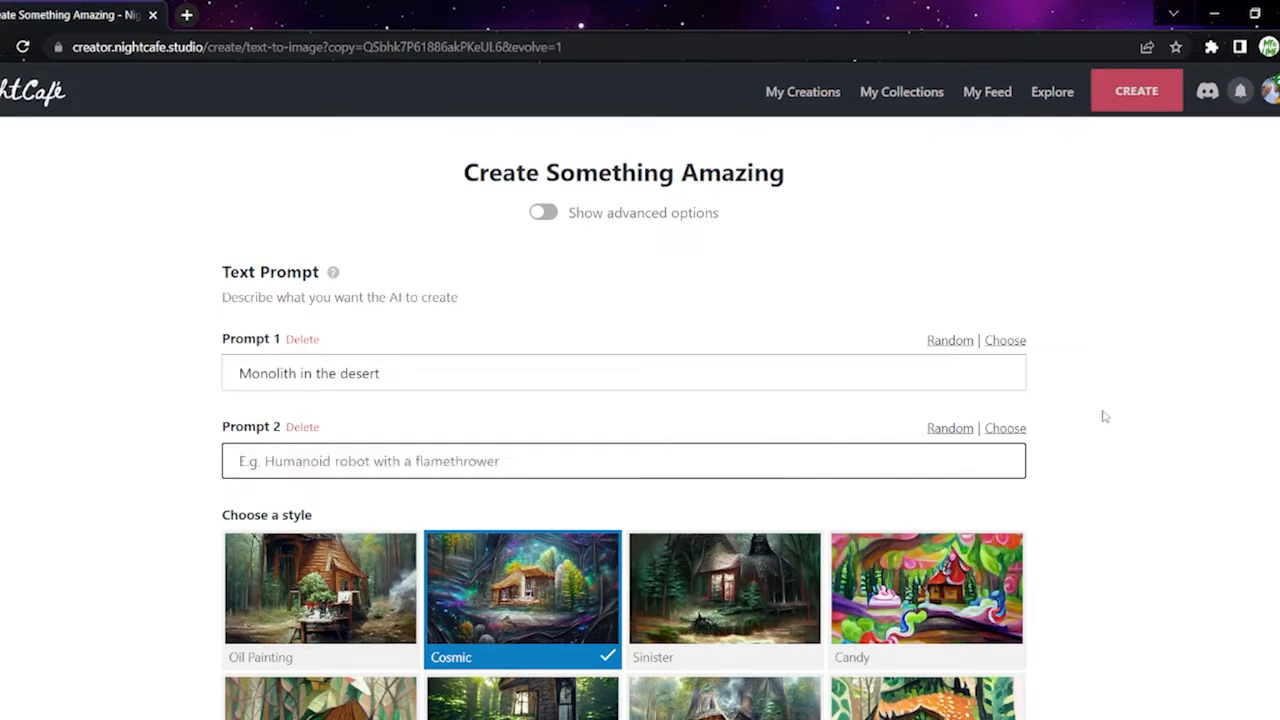
{"action": "left_click", "coordinate": [948, 428]}
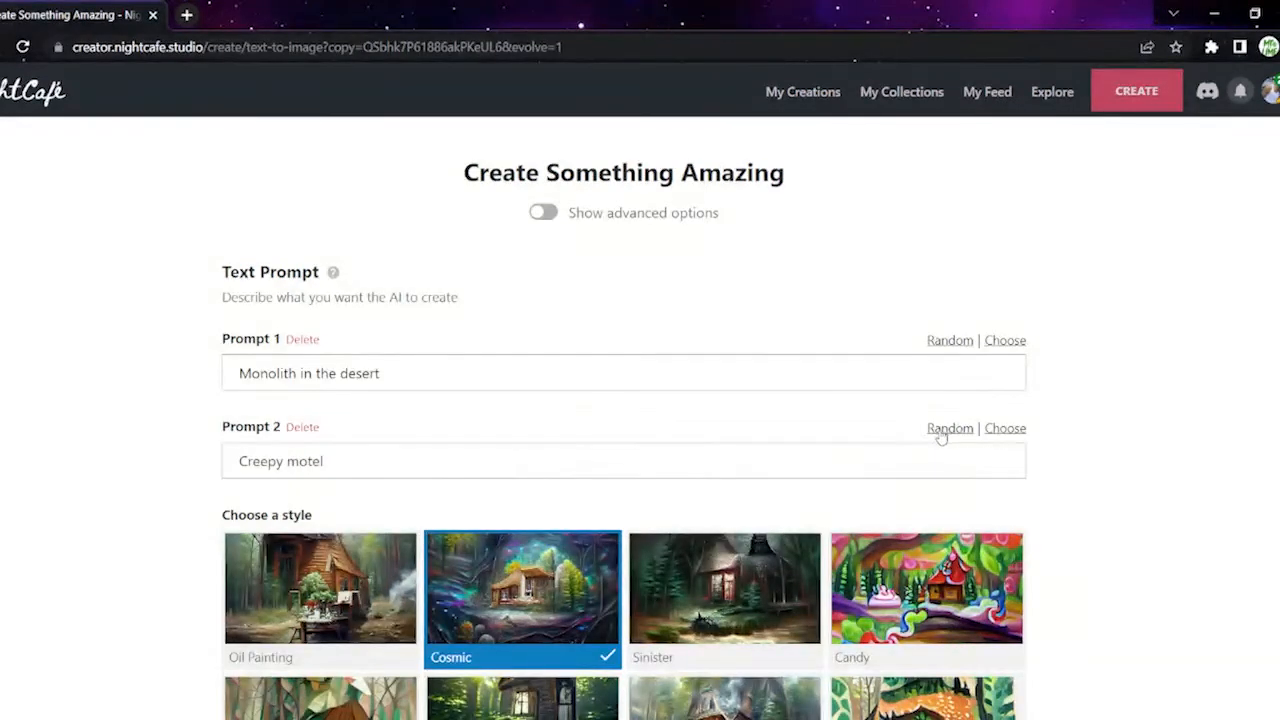
{"action": "mouse_move", "coordinate": [790, 430]}
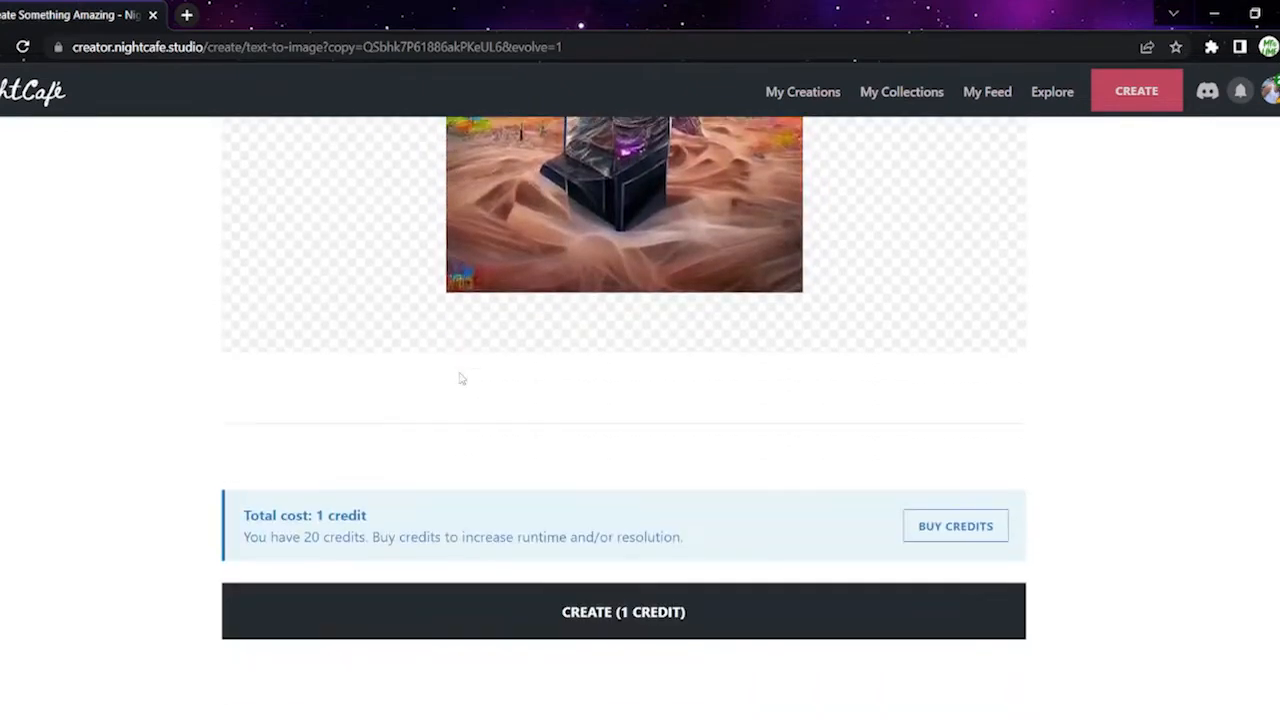
{"action": "left_click", "coordinate": [624, 612]}
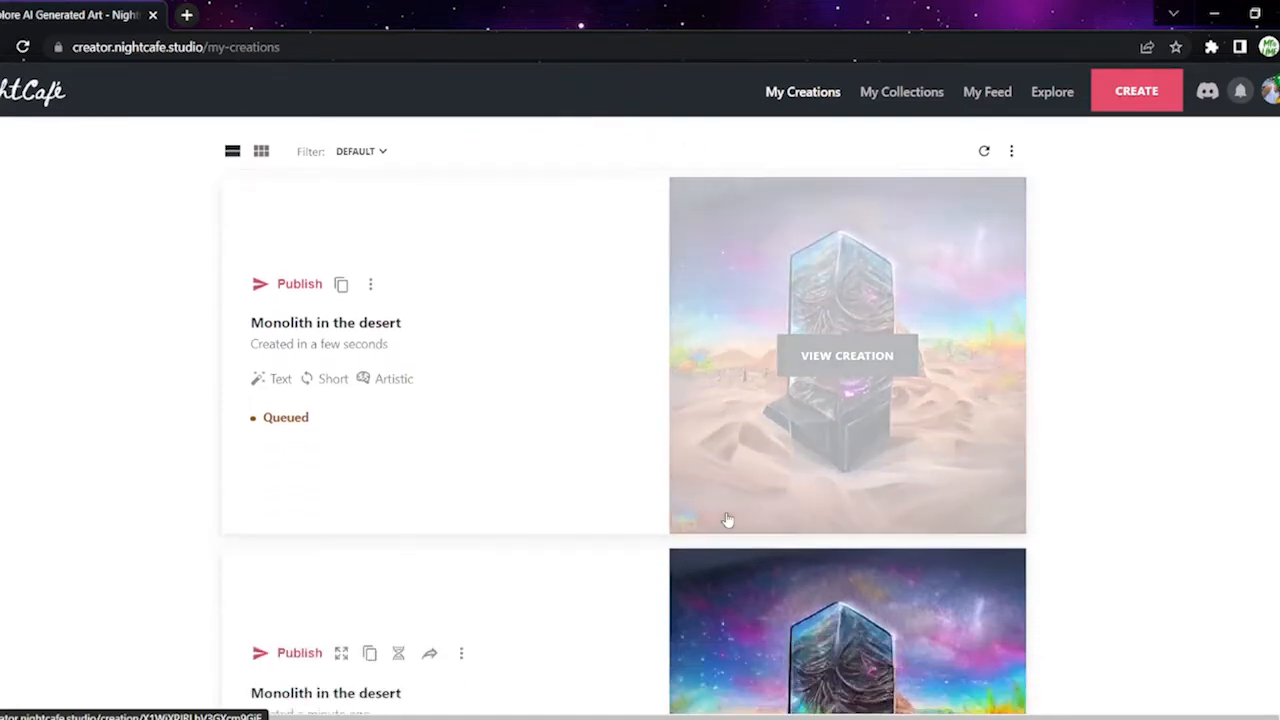
Step: Scroll My Creations down to the older Monolith in the desert creation while the new one renders
{"action": "scroll", "scroll_direction": "down", "scroll_amount": 3}
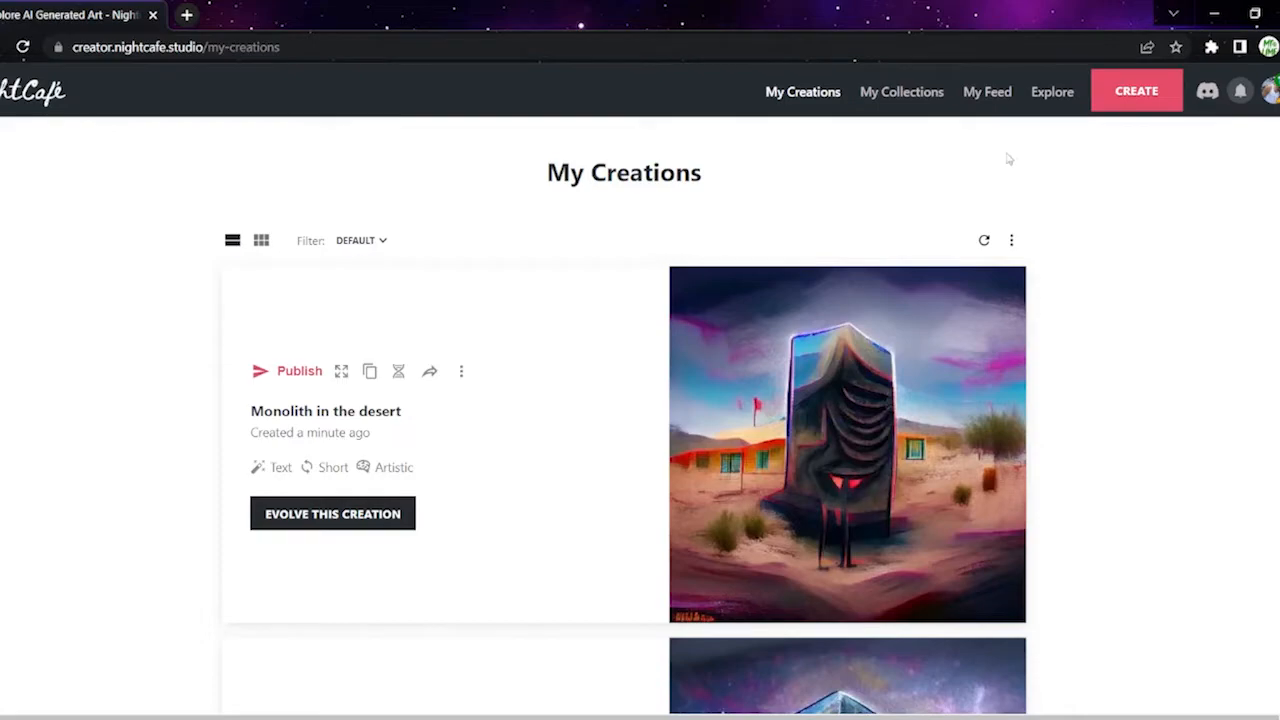
{"action": "mouse_move", "coordinate": [1192, 156]}
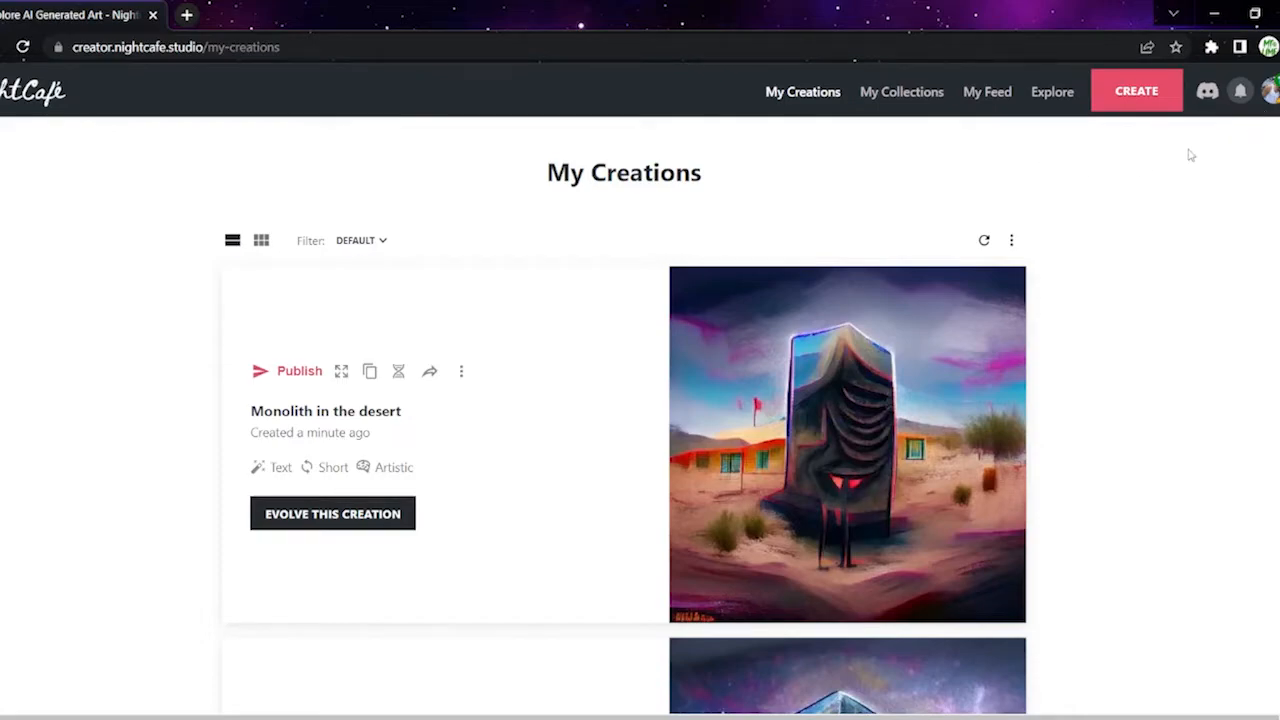
{"action": "scroll", "scroll_direction": "down", "scroll_amount": 3}
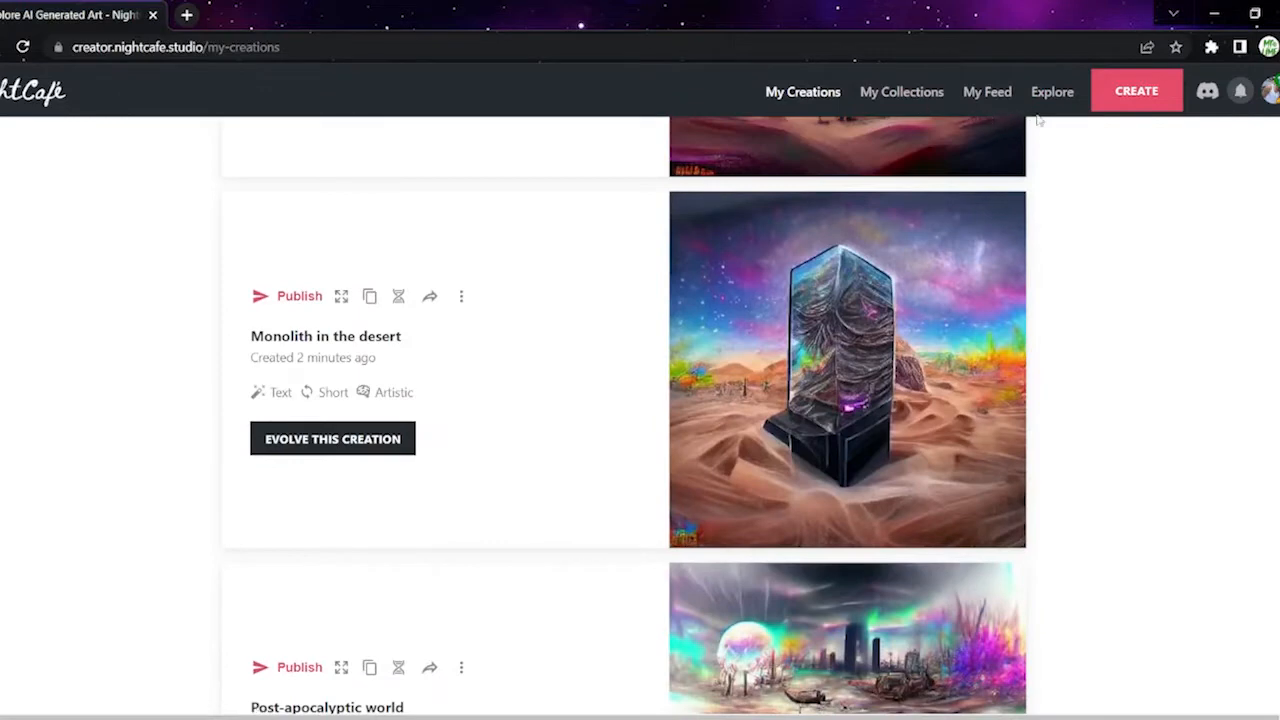
Step: Like the Castle of Vitality artwork on the Explore feed and browse further down
{"action": "left_click", "coordinate": [1052, 92]}
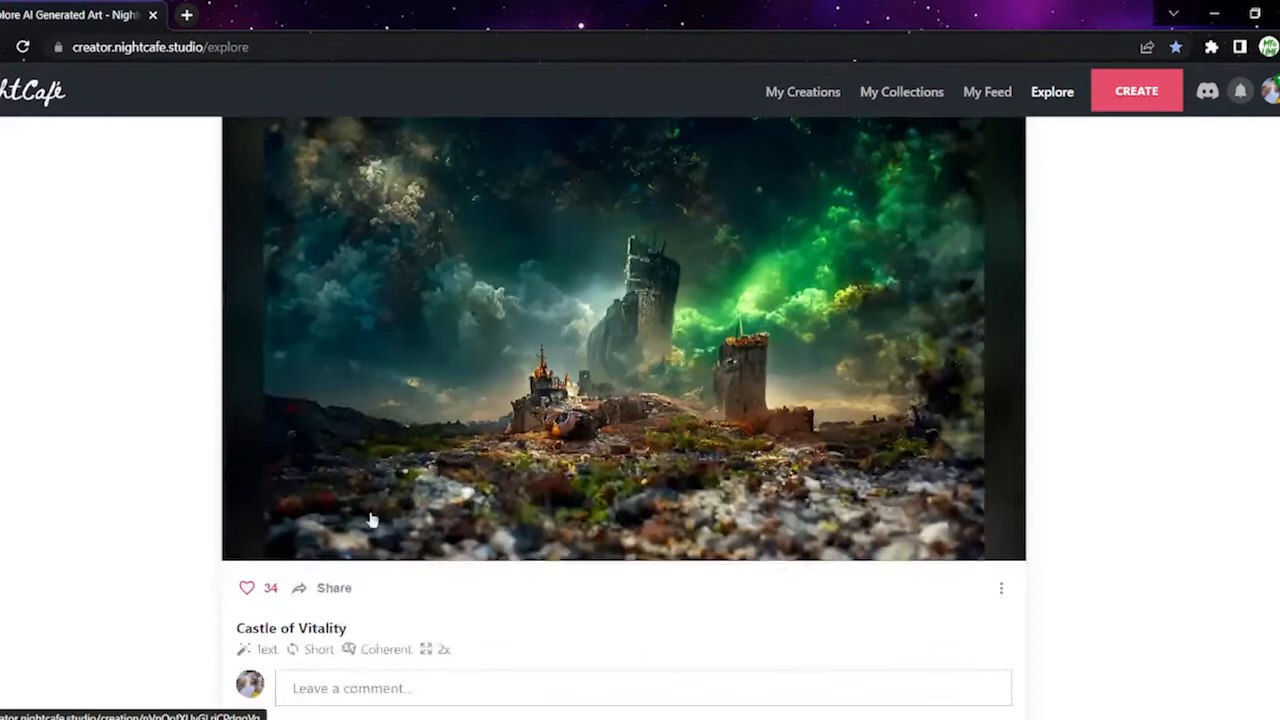
{"action": "left_click", "coordinate": [248, 588]}
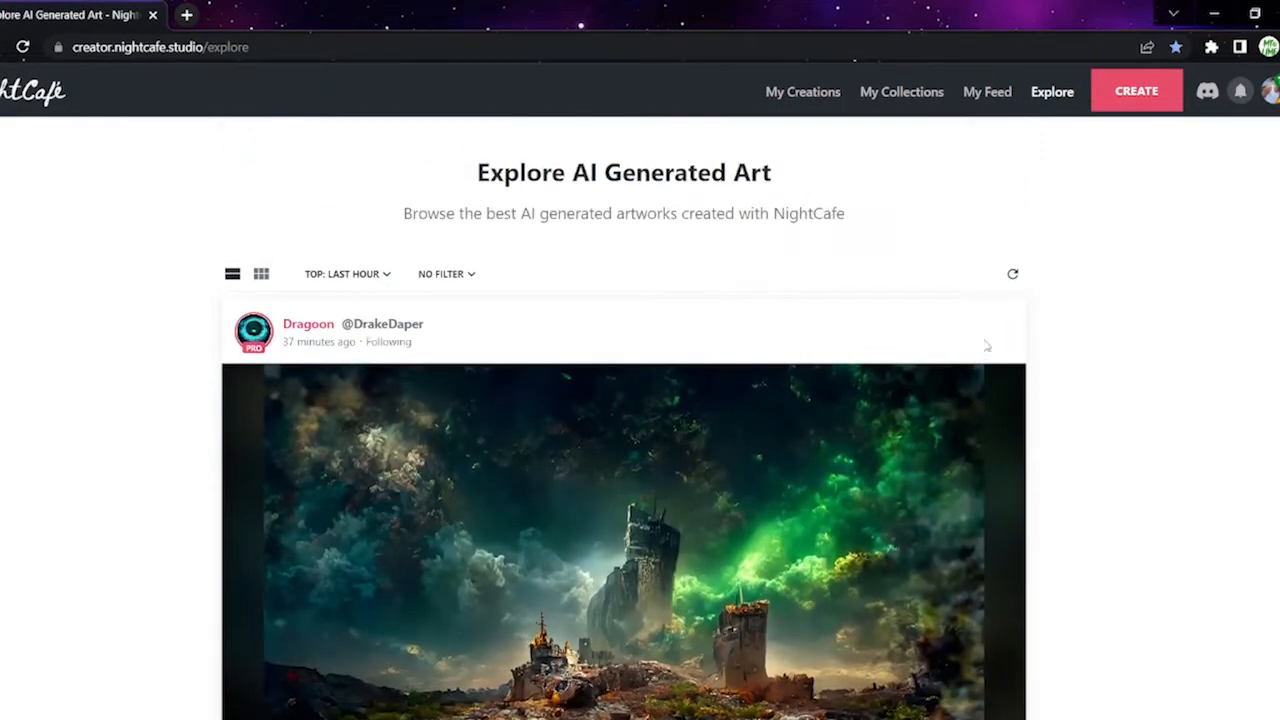
{"action": "scroll", "scroll_direction": "down", "scroll_amount": 3}
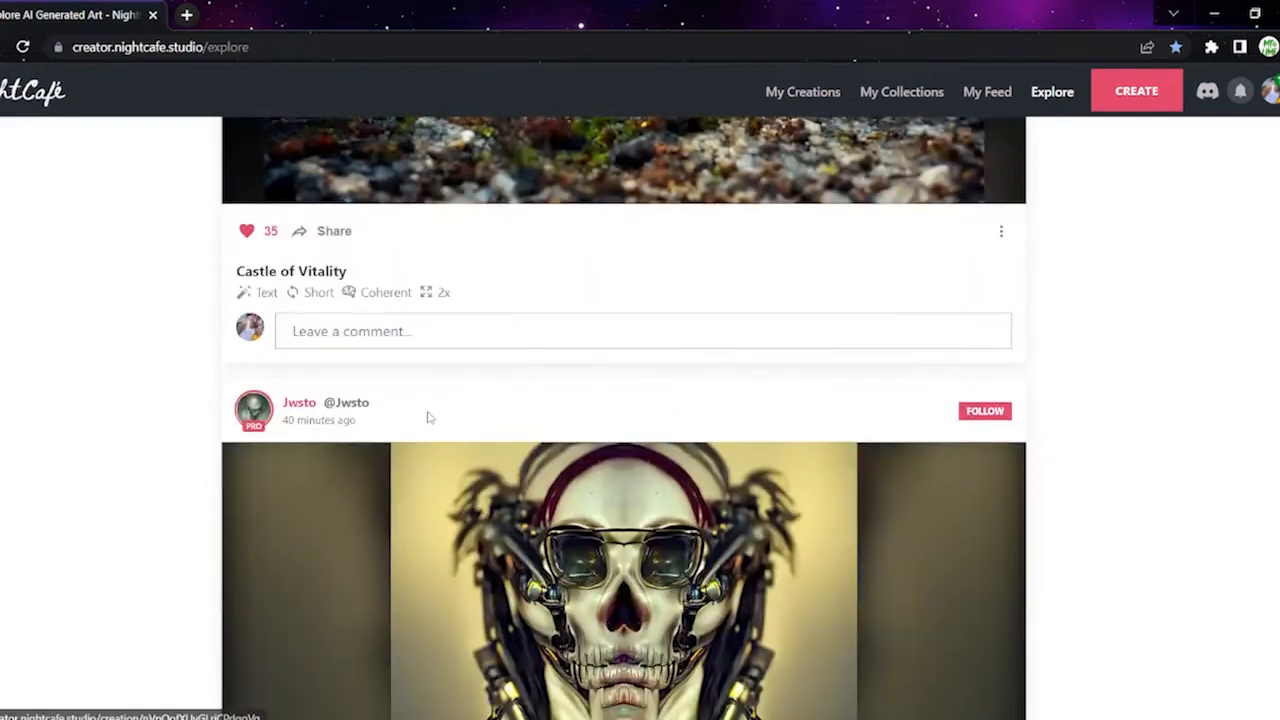
{"action": "scroll", "scroll_direction": "down", "scroll_amount": 3}
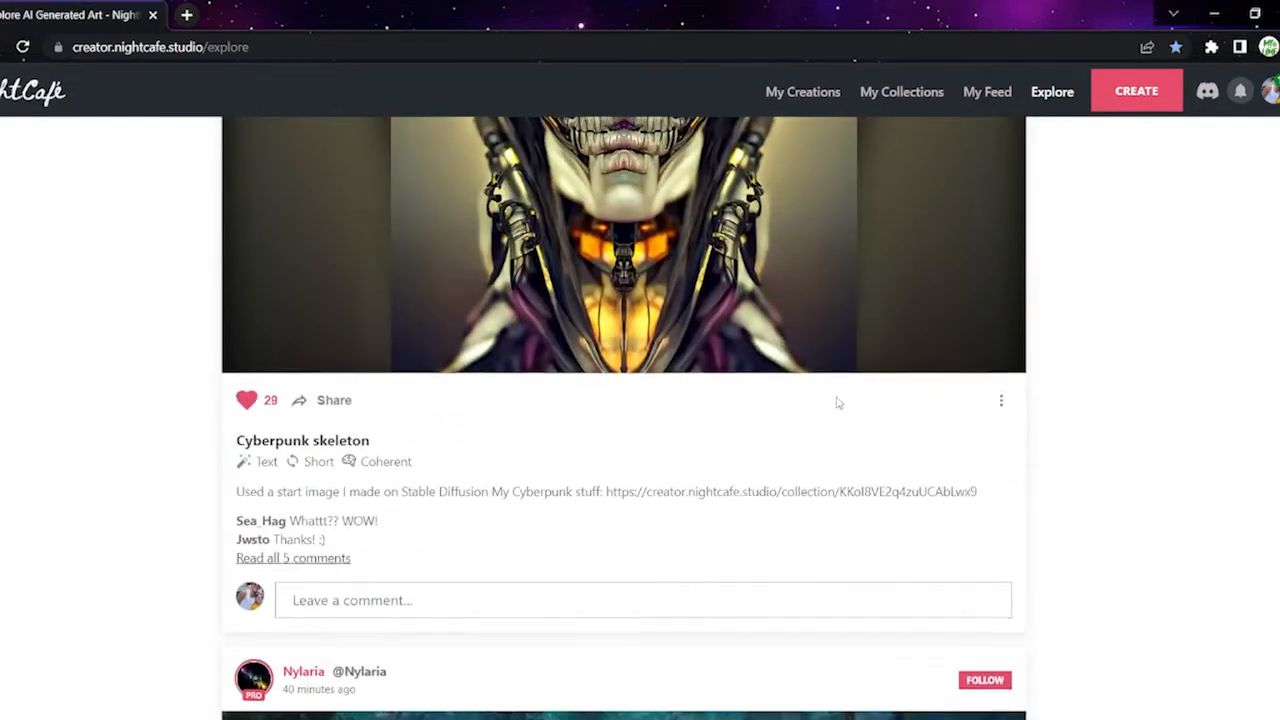
{"action": "scroll", "scroll_direction": "down", "scroll_amount": 3}
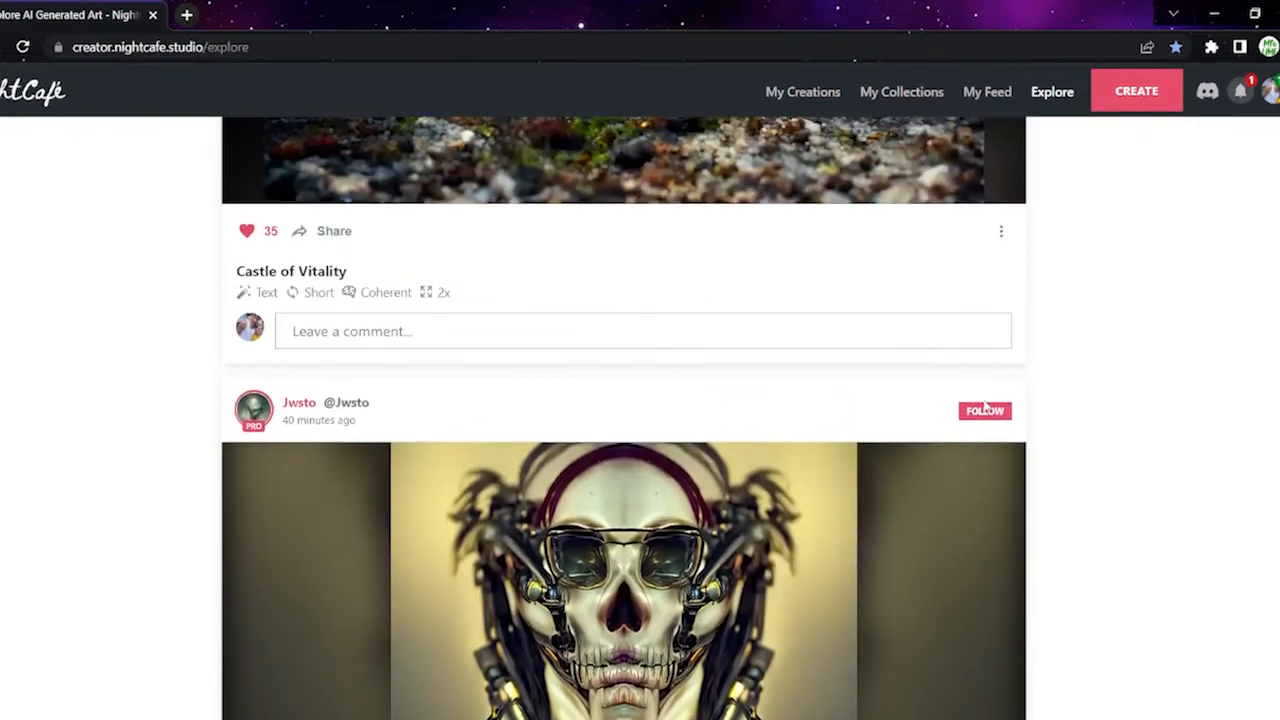
Step: Follow the creator of the jungle artwork, then bring up the notifications inbox
{"action": "scroll", "scroll_direction": "down", "scroll_amount": 3}
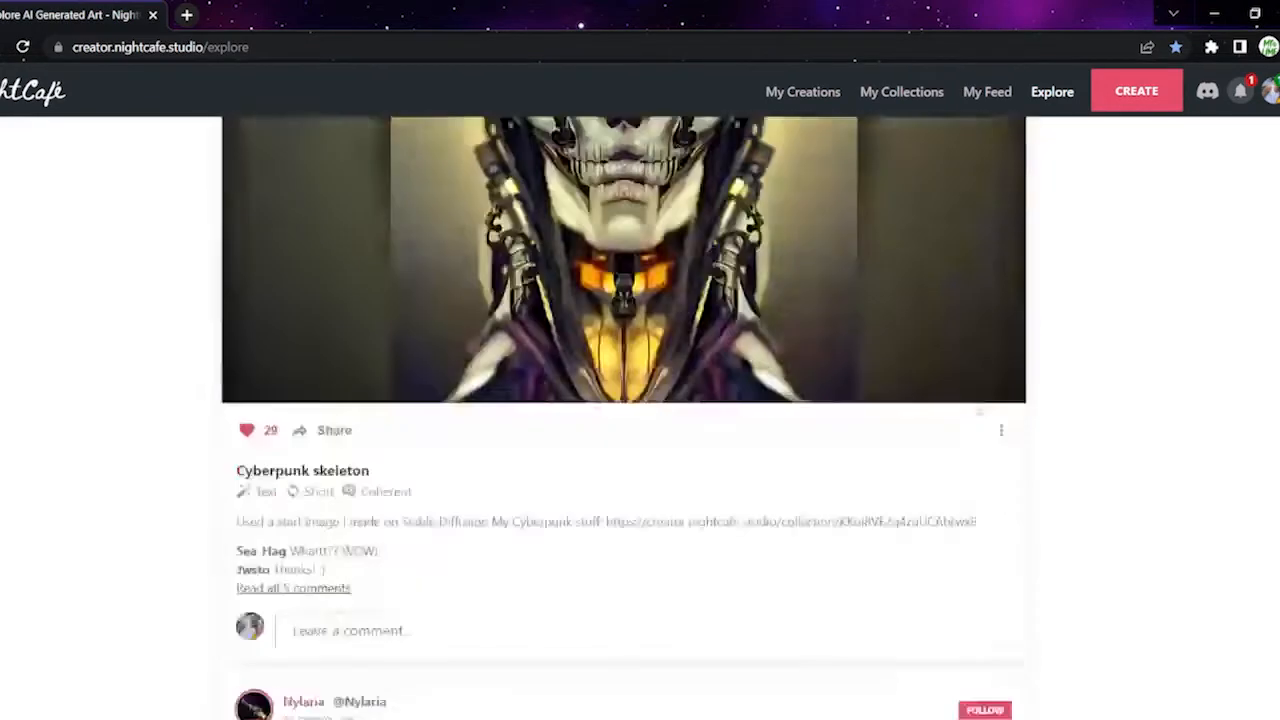
{"action": "scroll", "scroll_direction": "down", "scroll_amount": 3}
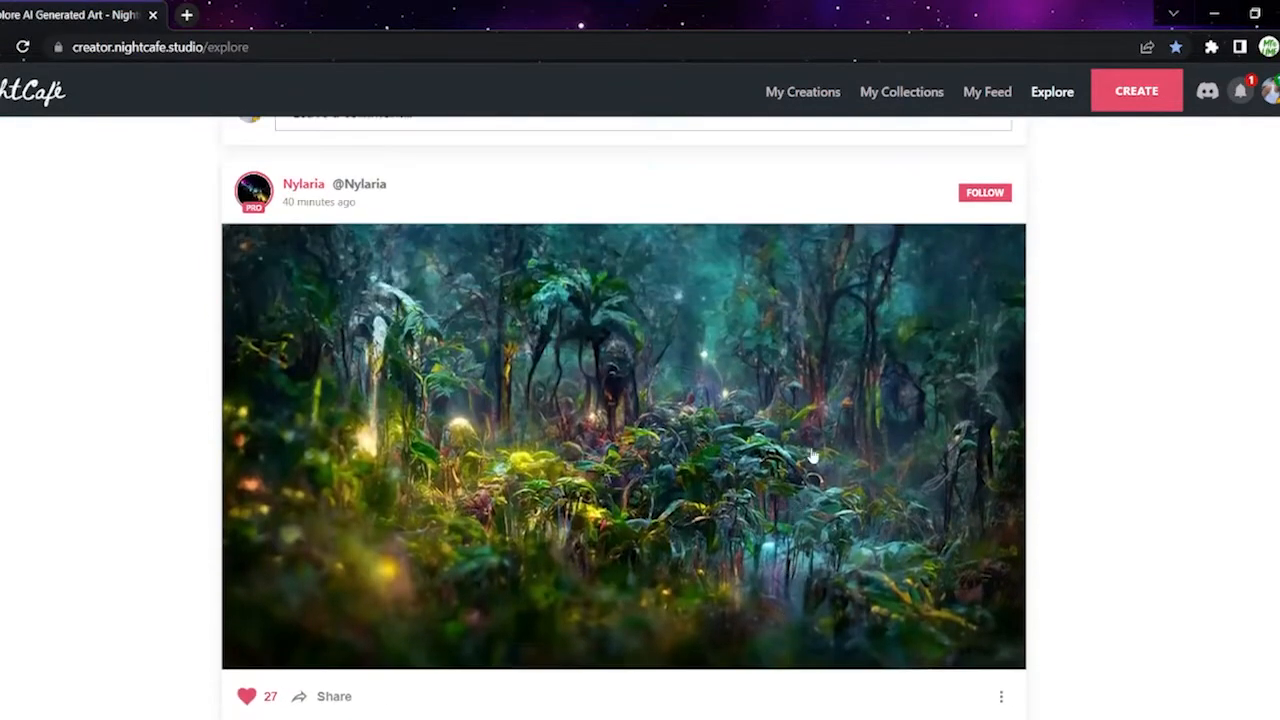
{"action": "left_click", "coordinate": [984, 192]}
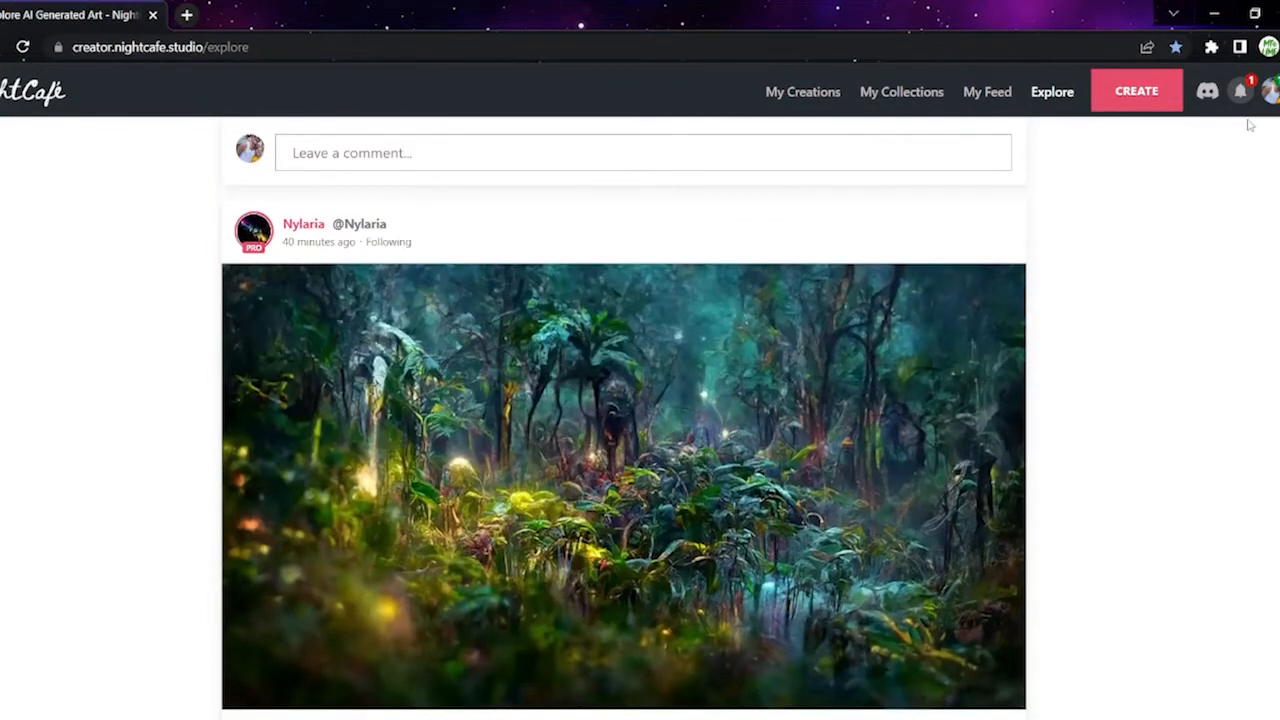
{"action": "left_click", "coordinate": [1240, 92]}
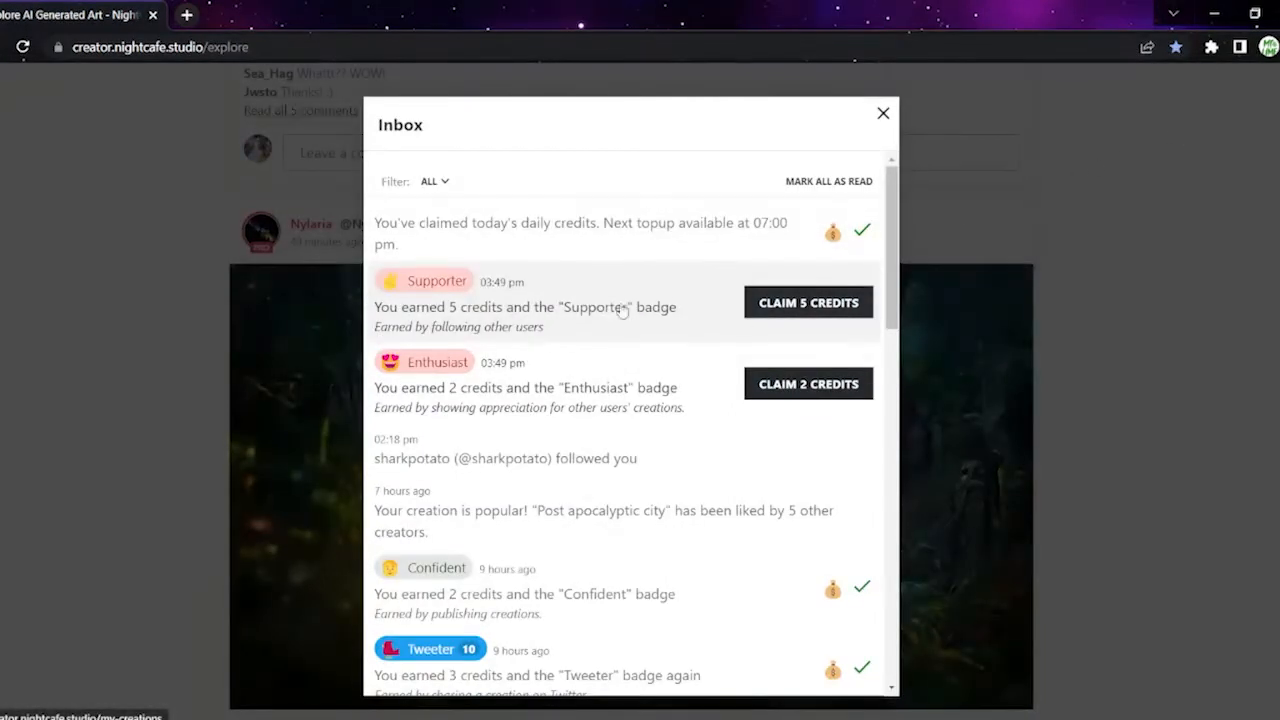
Step: Claim the 2 Enthusiast and 5 Supporter badge credits from the inbox
{"action": "left_click", "coordinate": [808, 384]}
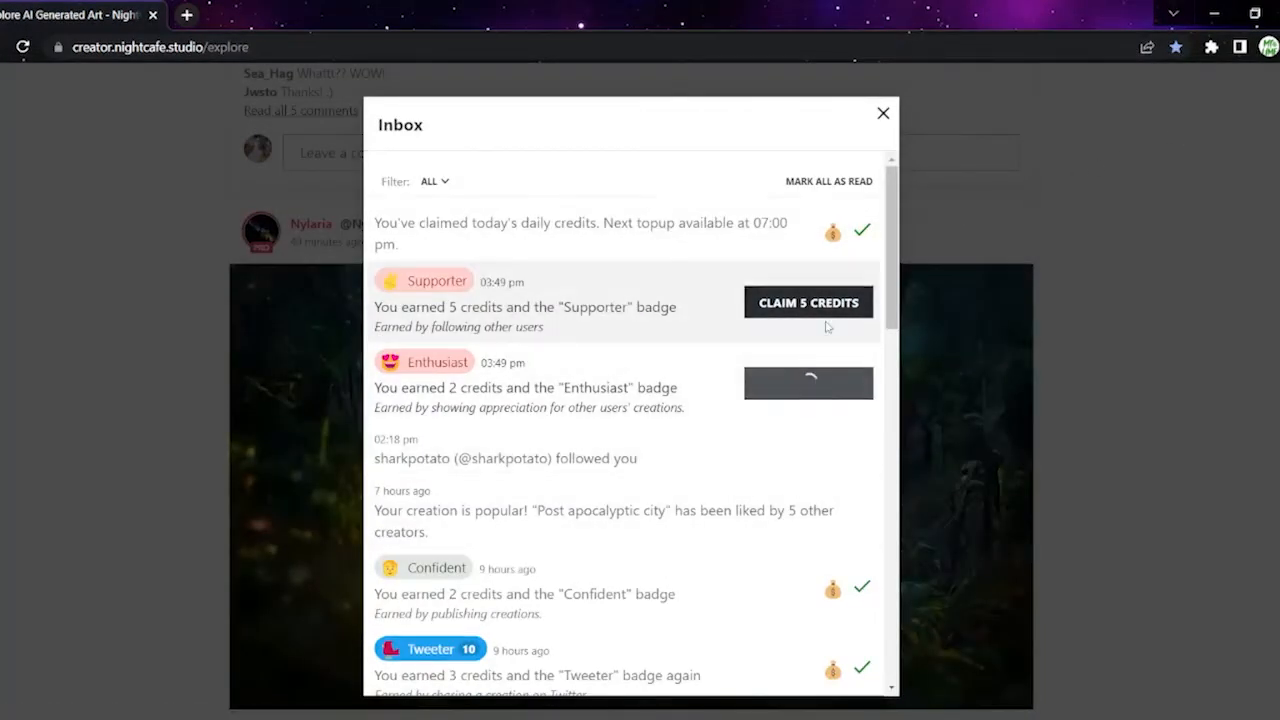
{"action": "left_click", "coordinate": [882, 112]}
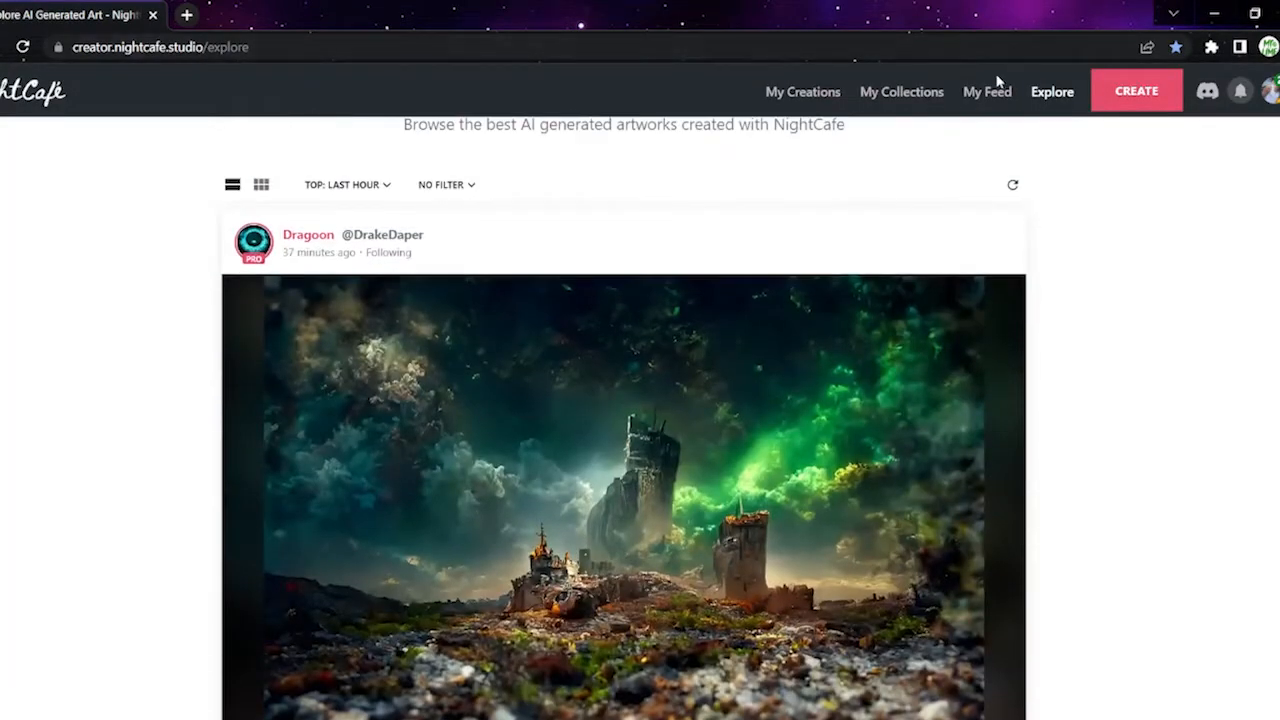
Step: Review past creations in My Creations, then start a new creation
{"action": "left_click", "coordinate": [802, 92]}
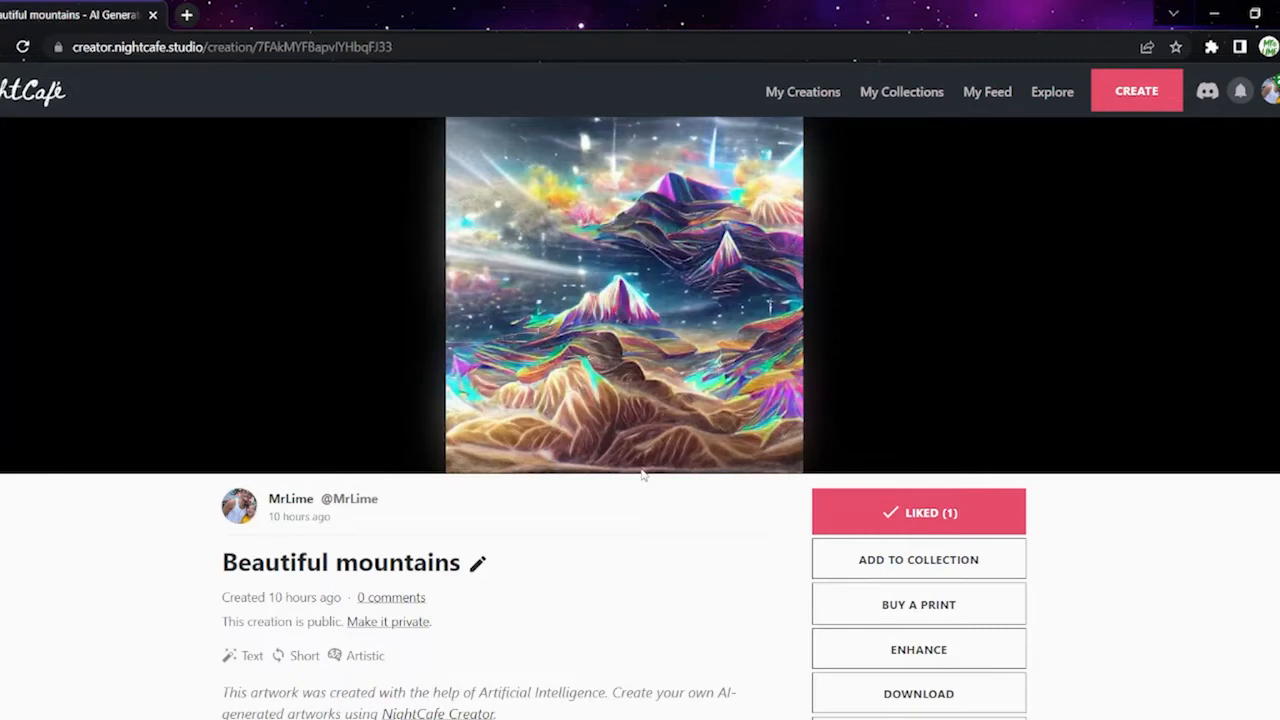
{"action": "mouse_move", "coordinate": [648, 472]}
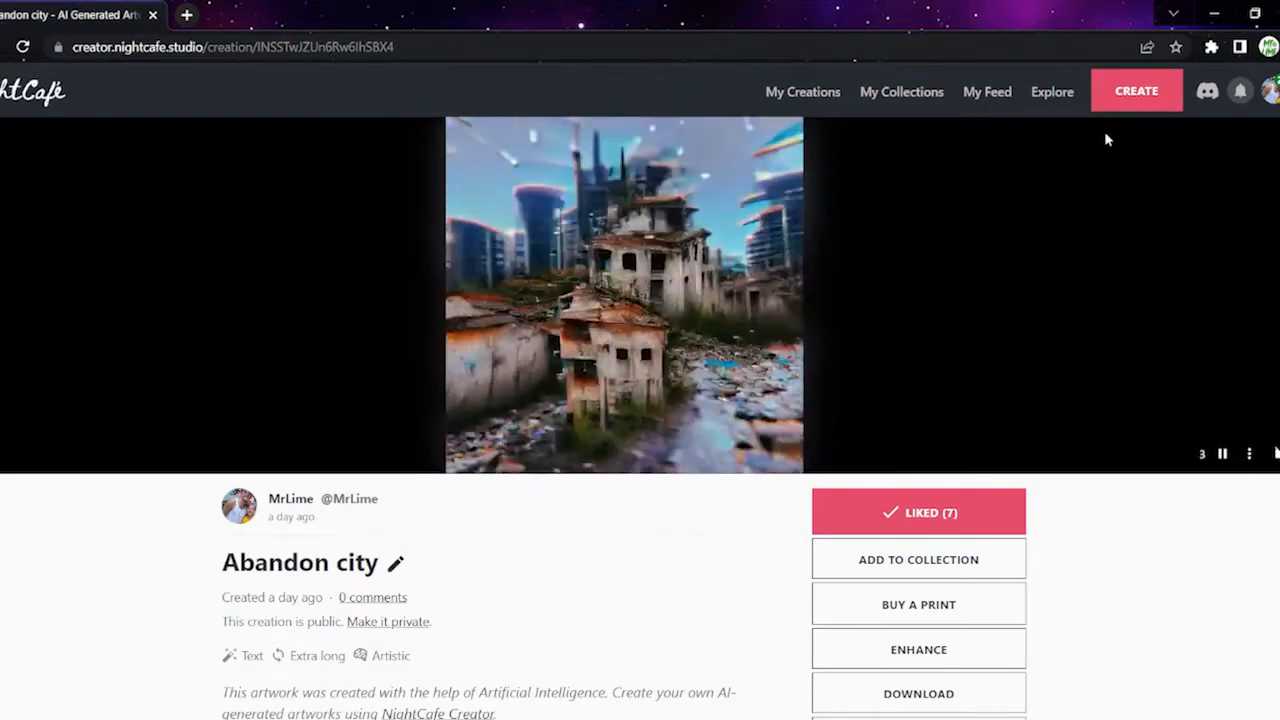
{"action": "left_click", "coordinate": [1136, 90]}
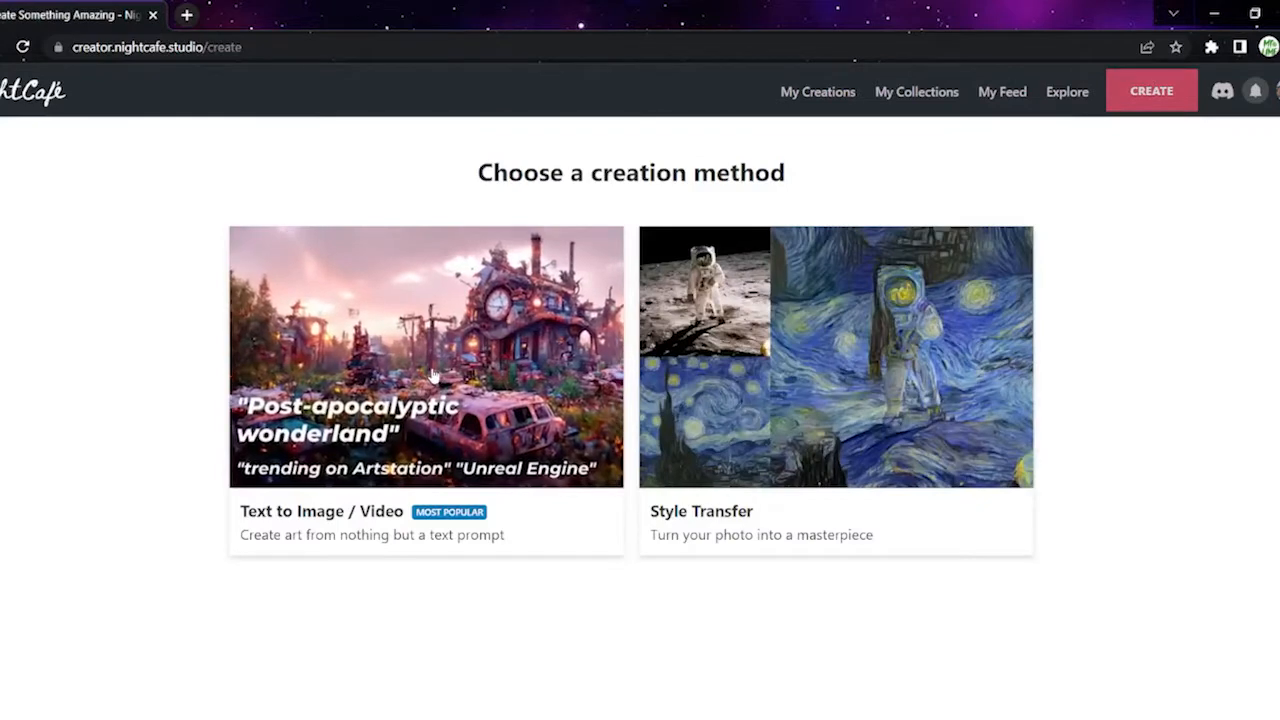
Step: Set up a text creation with prompt 'MrLime' and enable video generation
{"action": "left_click", "coordinate": [424, 356]}
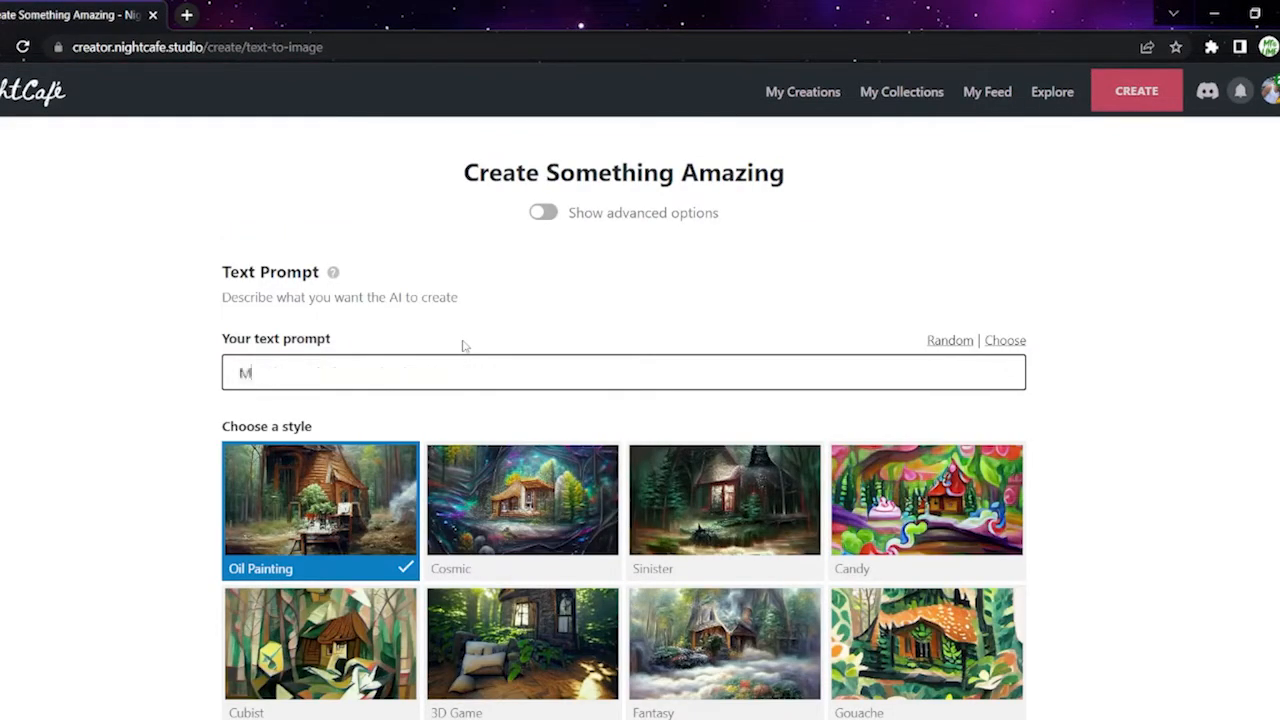
{"action": "type", "text": "rLime"}
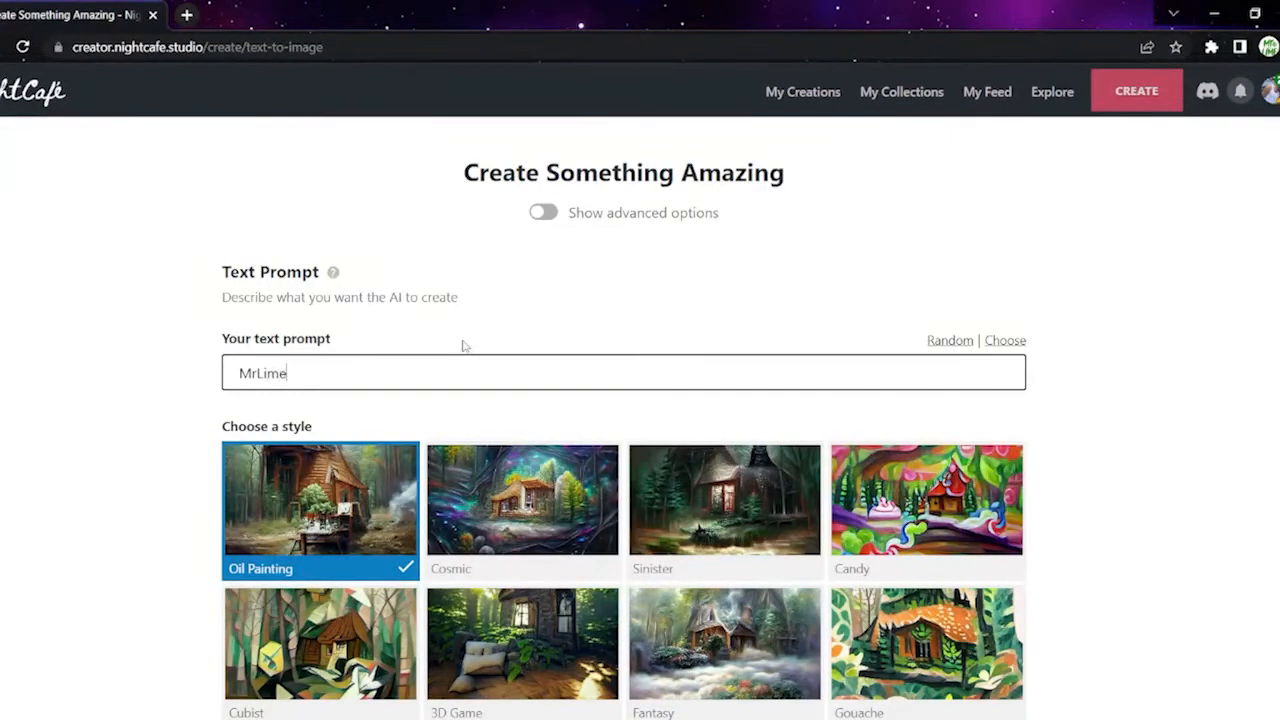
{"action": "scroll", "scroll_direction": "down", "scroll_amount": 3}
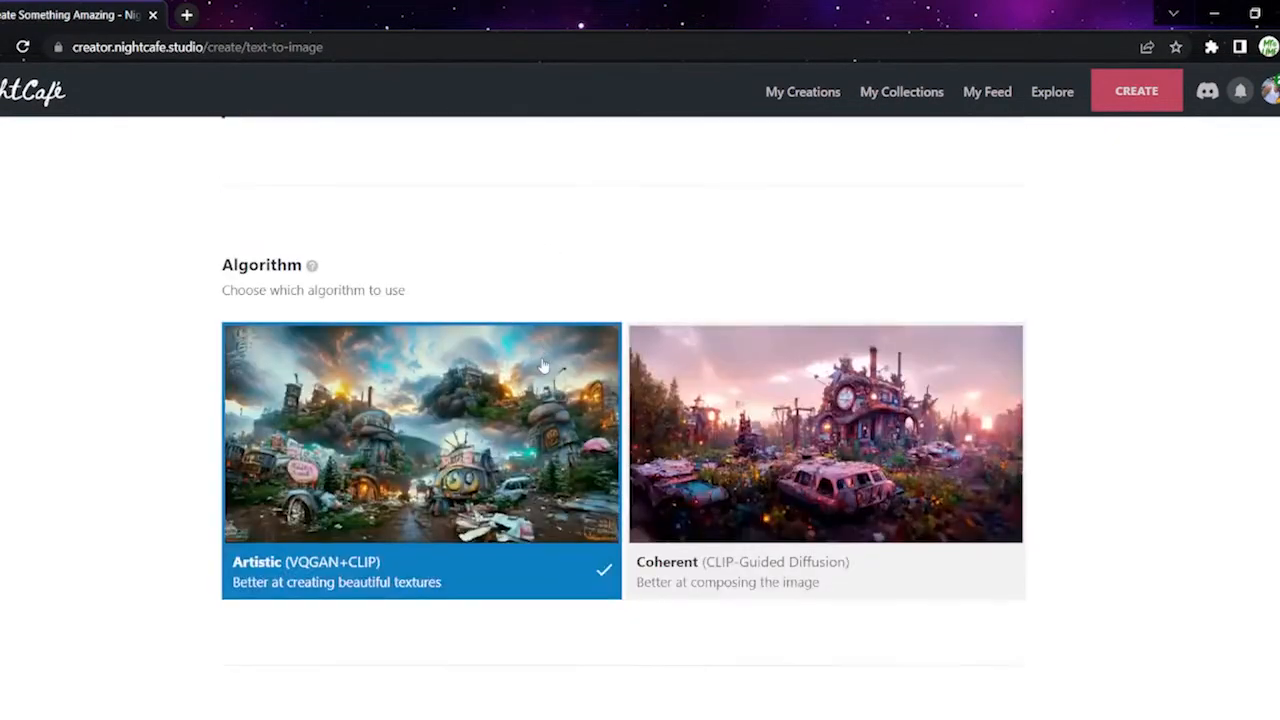
{"action": "scroll", "scroll_direction": "down", "scroll_amount": 3}
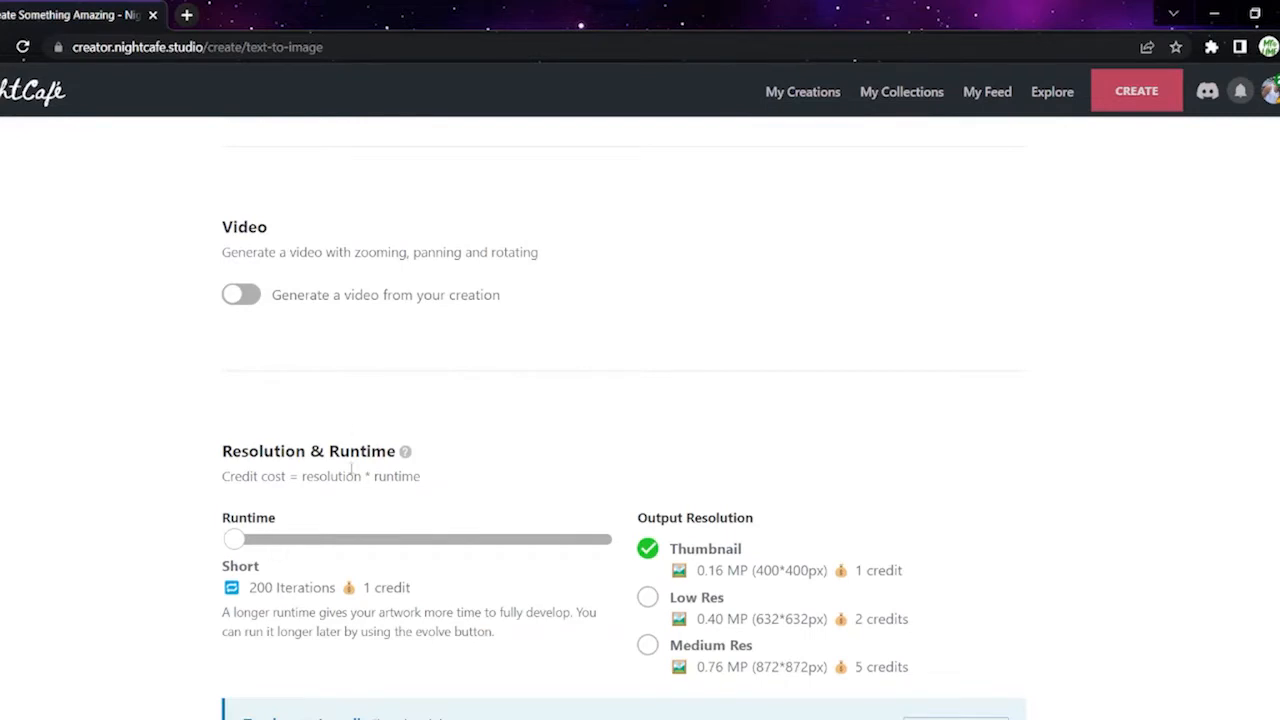
{"action": "left_click", "coordinate": [240, 294]}
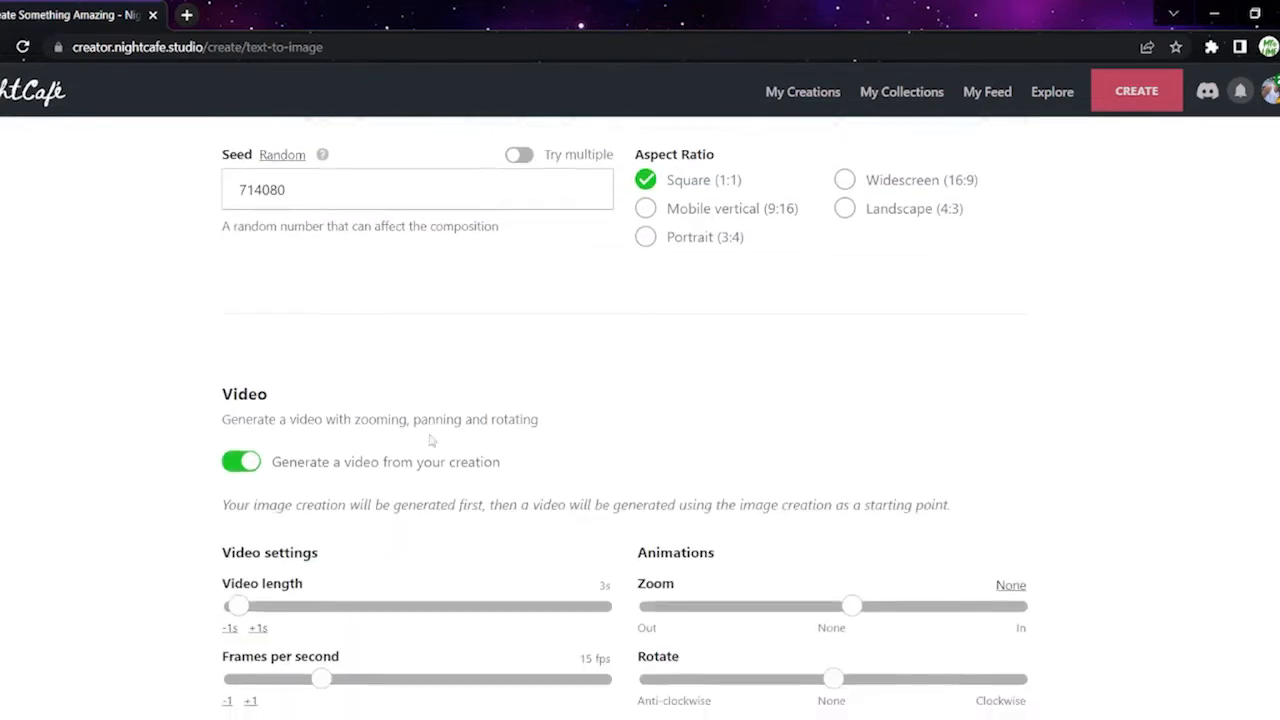
Step: Raise Initial Runtime to Medium for a 5-credit total and launch the video creation
{"action": "scroll", "scroll_direction": "down", "scroll_amount": 3}
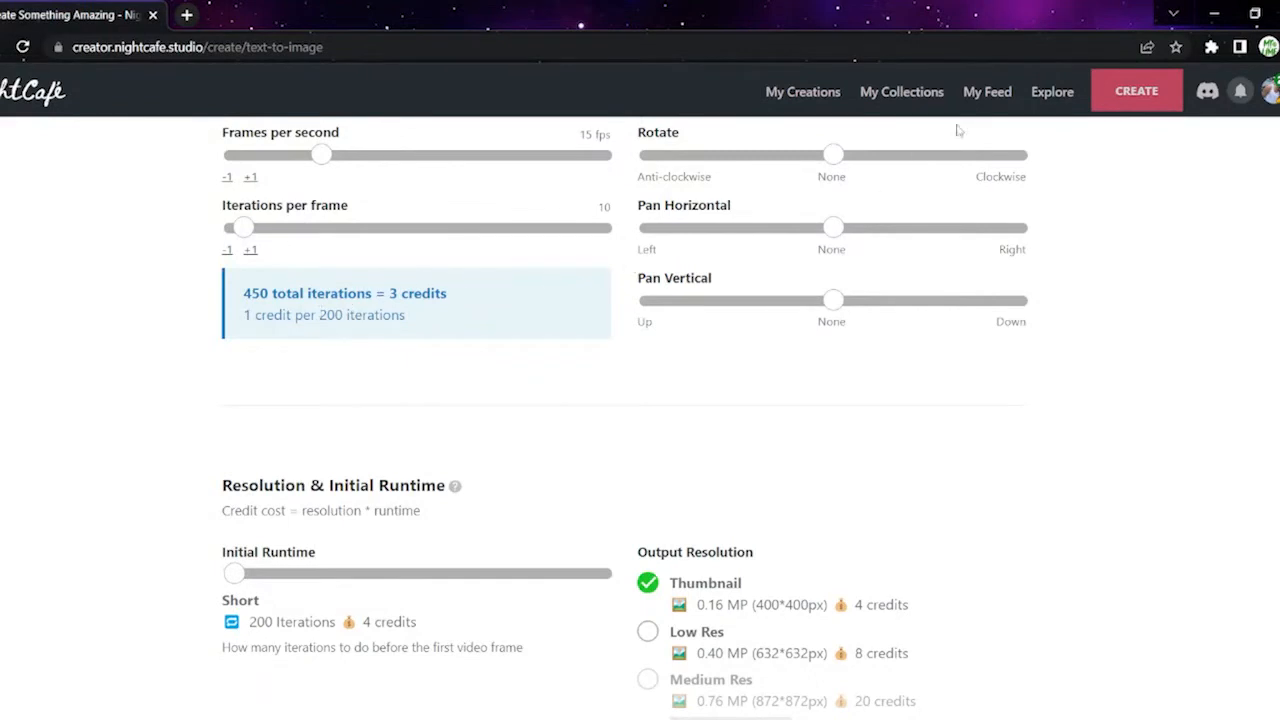
{"action": "mouse_move", "coordinate": [278, 604]}
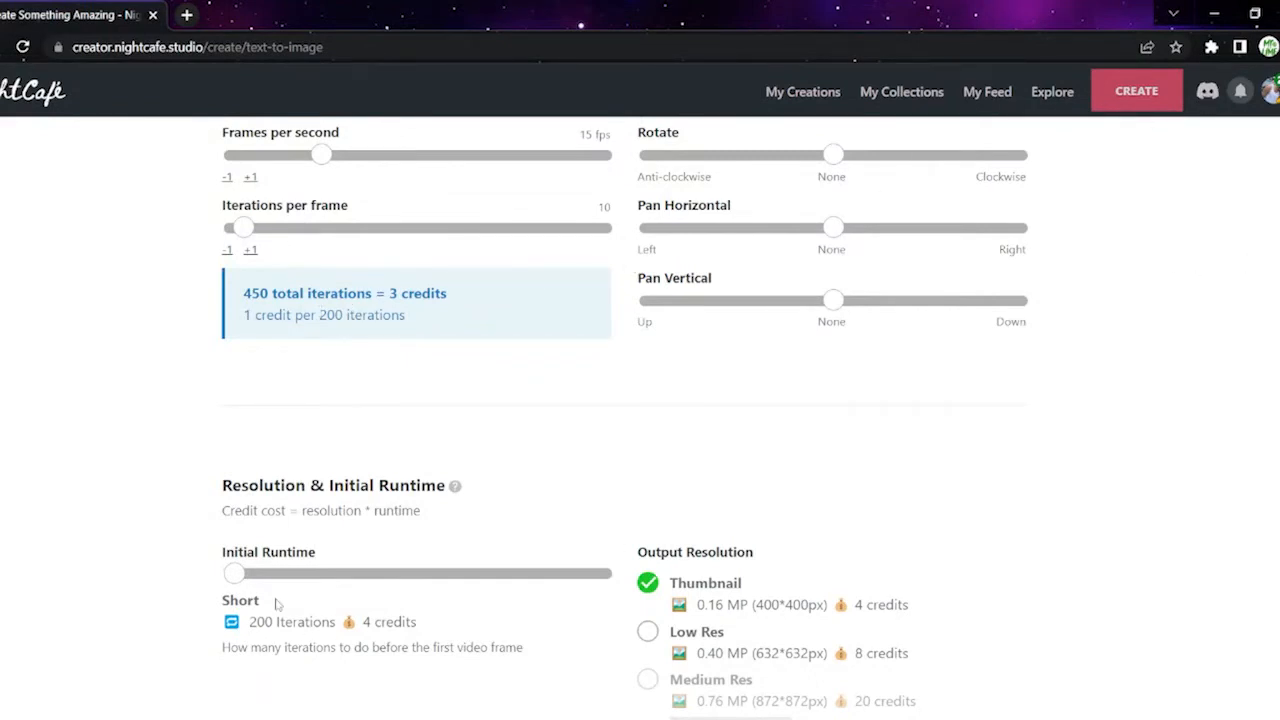
{"action": "left_click_drag", "start_coordinate": [234, 572], "coordinate": [352, 572]}
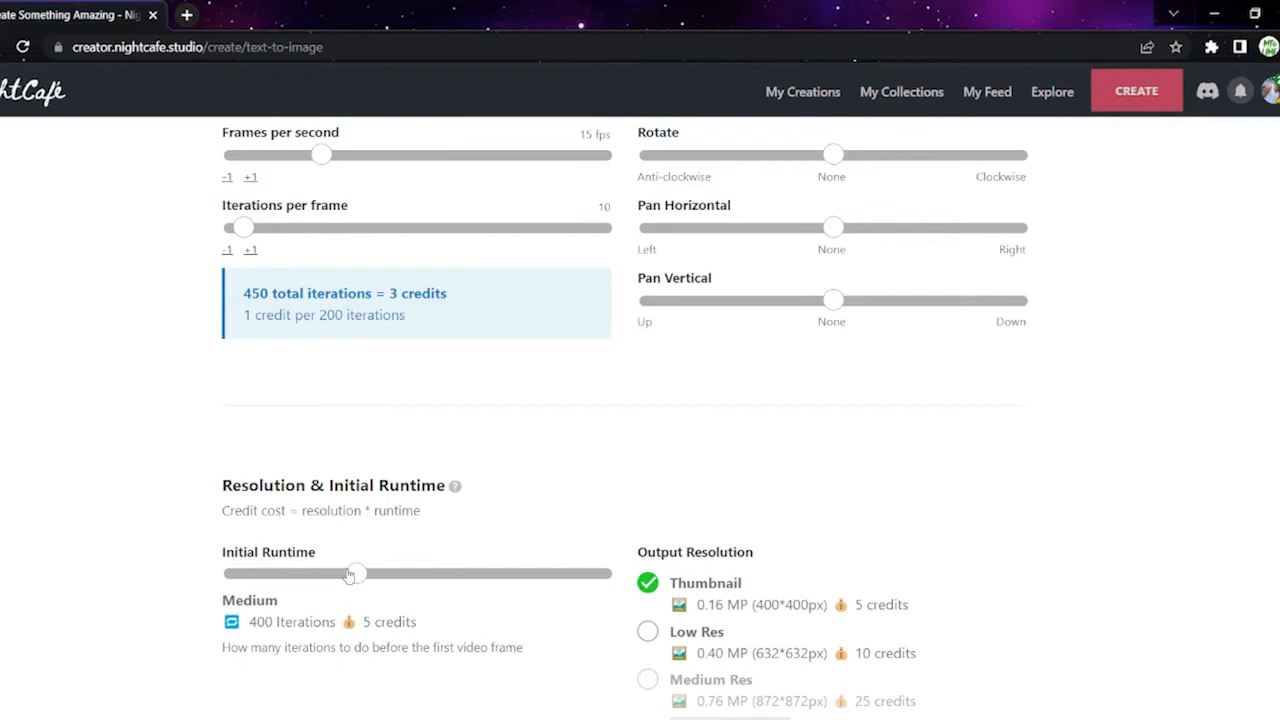
{"action": "scroll", "scroll_direction": "down", "scroll_amount": 3}
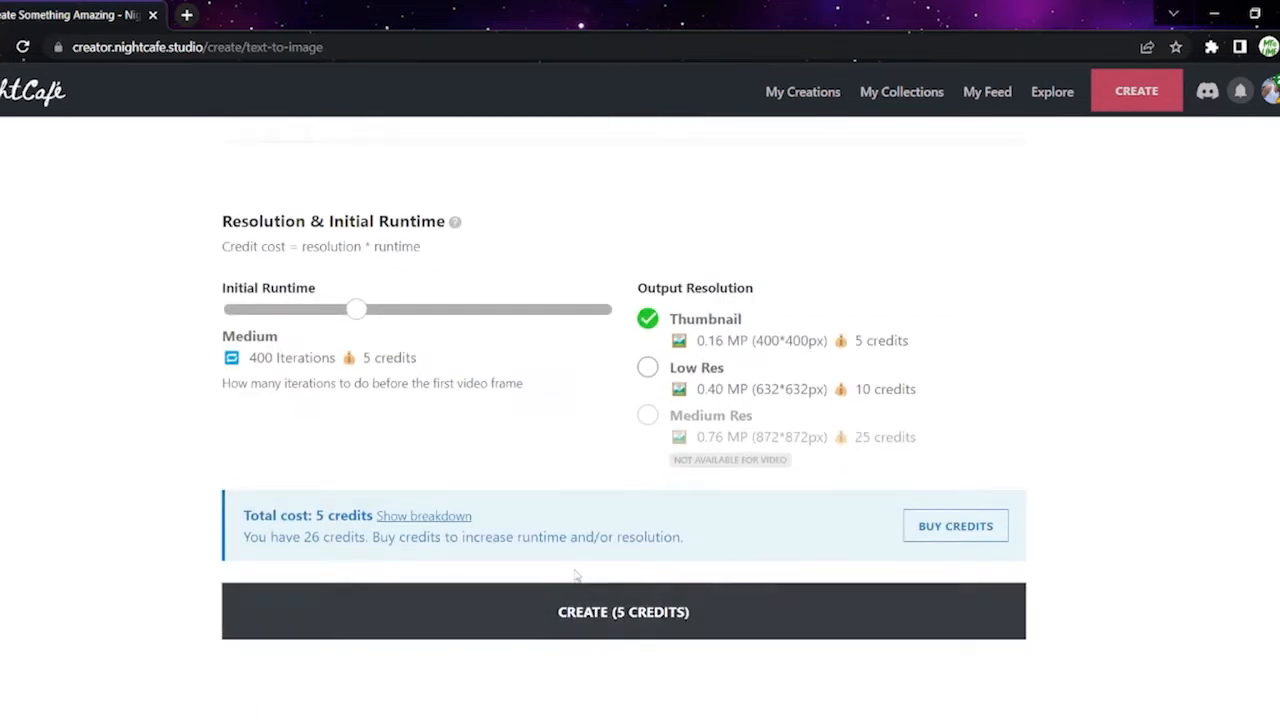
{"action": "mouse_move", "coordinate": [688, 600]}
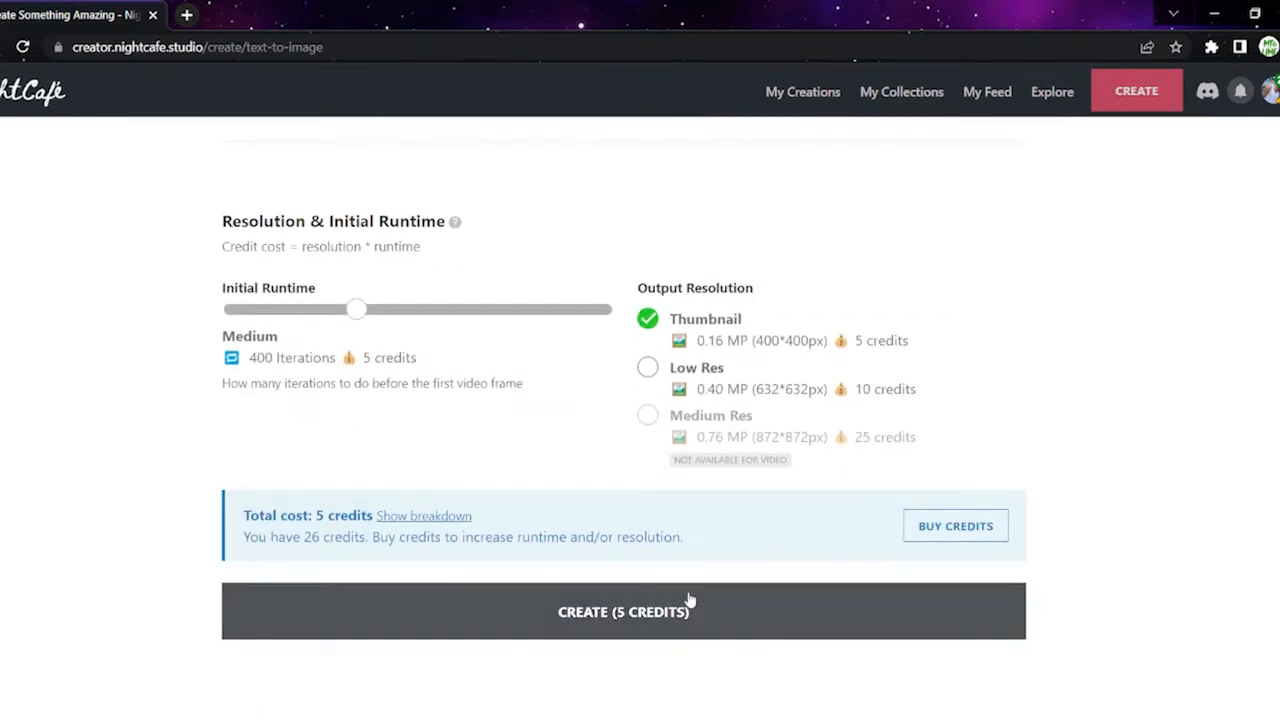
{"action": "left_click", "coordinate": [802, 92]}
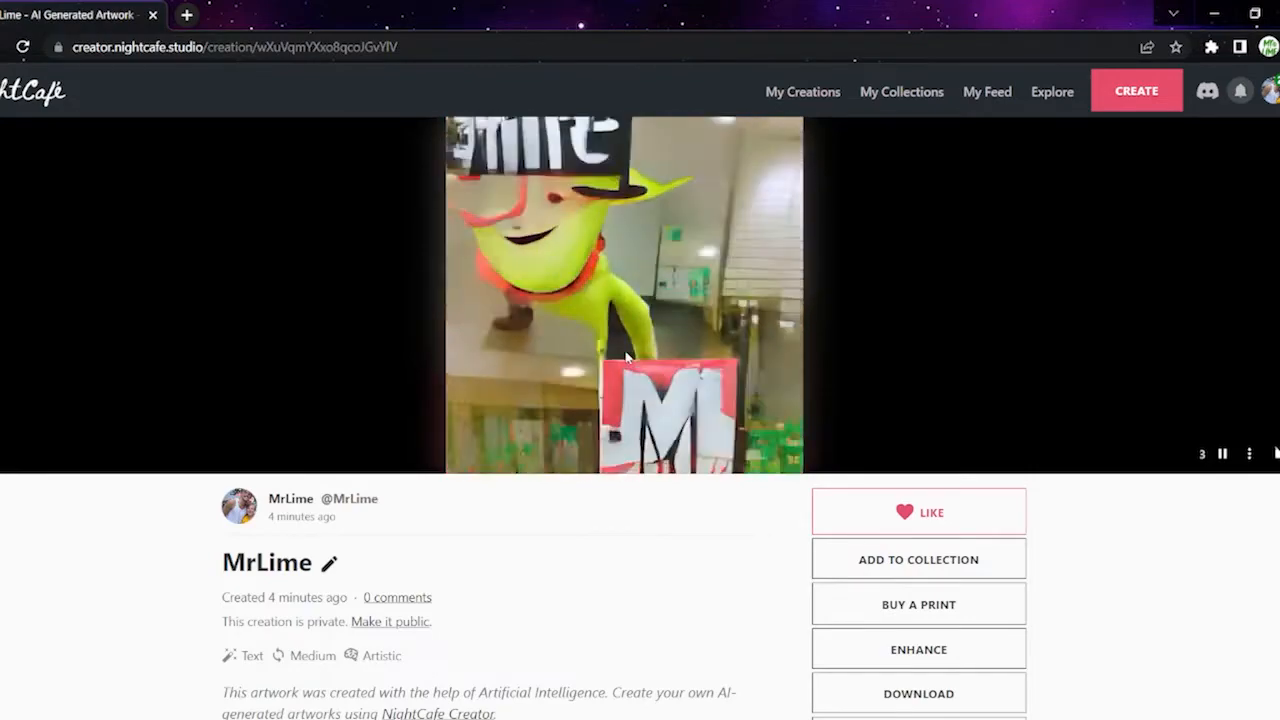
Step: Permanently delete the newest MrLime creation from My Creations, then reach the account menu
{"action": "left_click", "coordinate": [802, 92]}
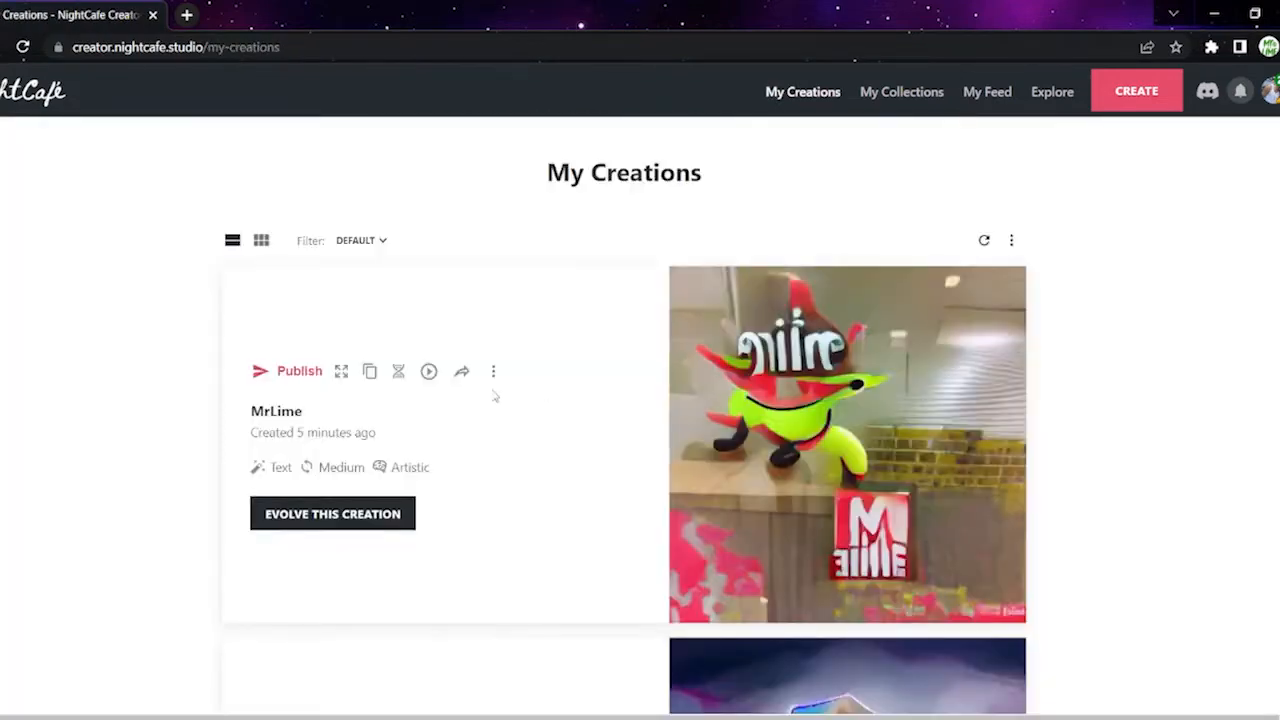
{"action": "left_click", "coordinate": [492, 370]}
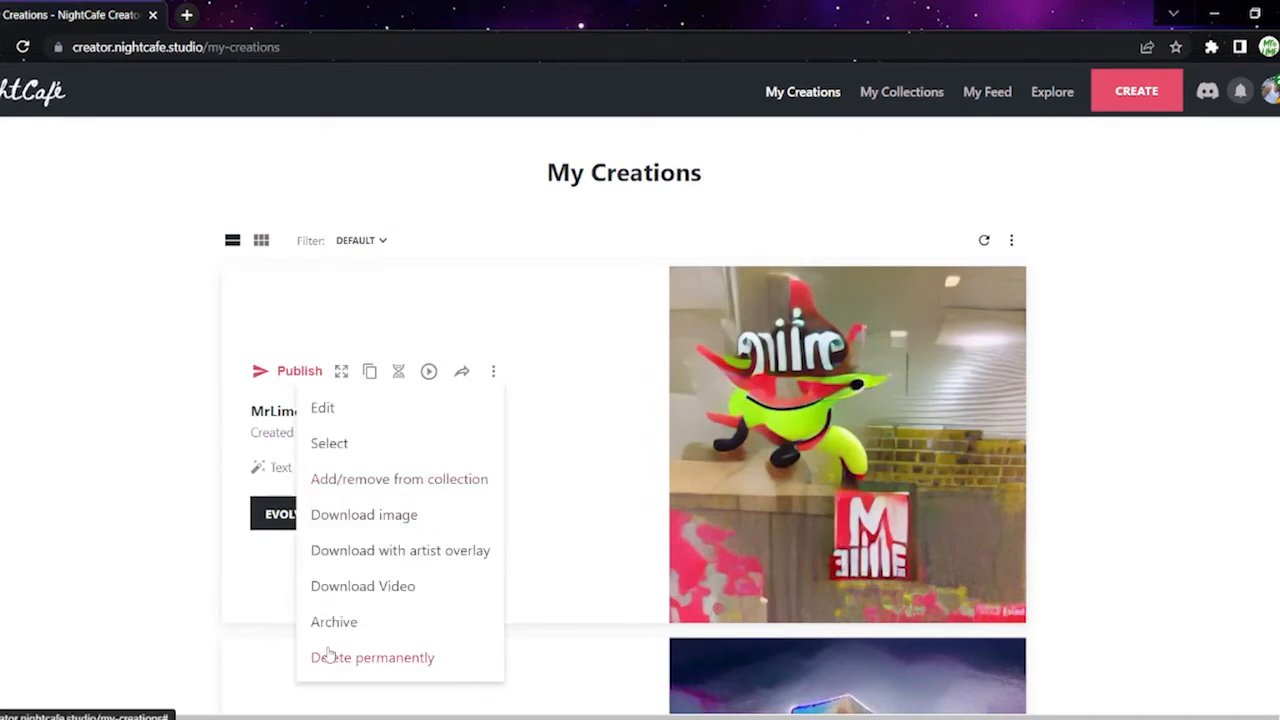
{"action": "left_click", "coordinate": [372, 656]}
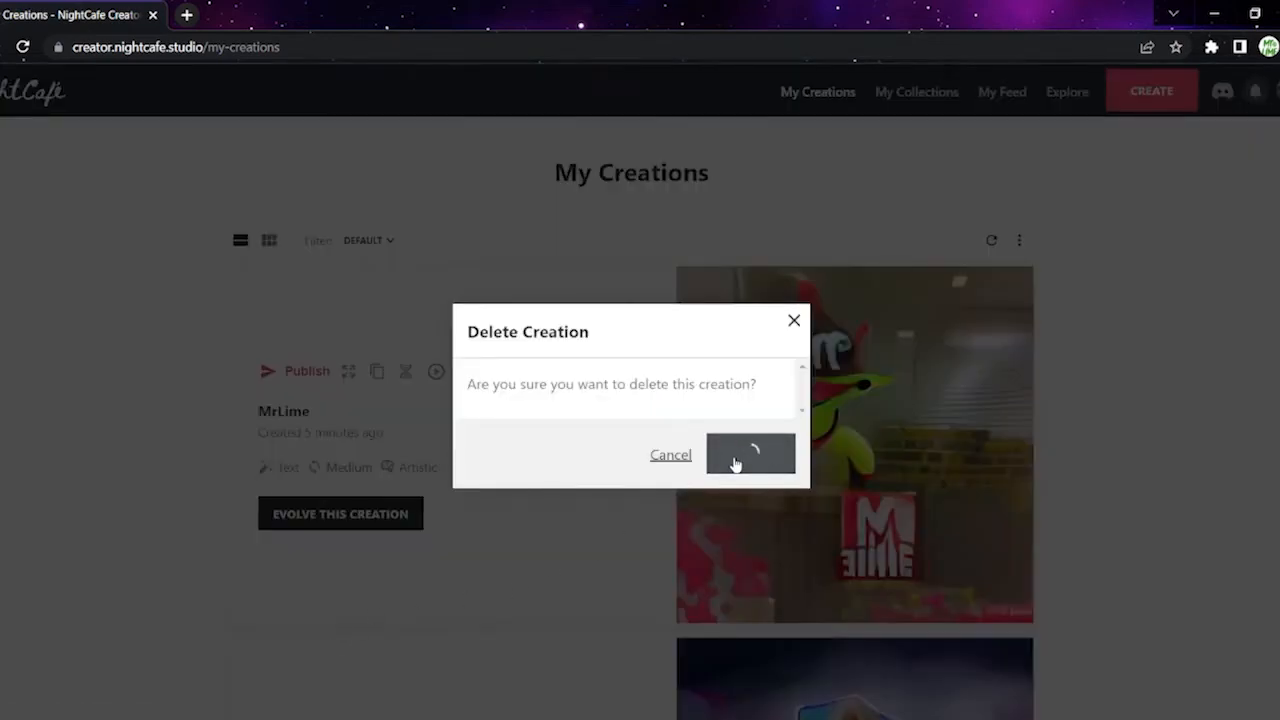
{"action": "left_click", "coordinate": [750, 454]}
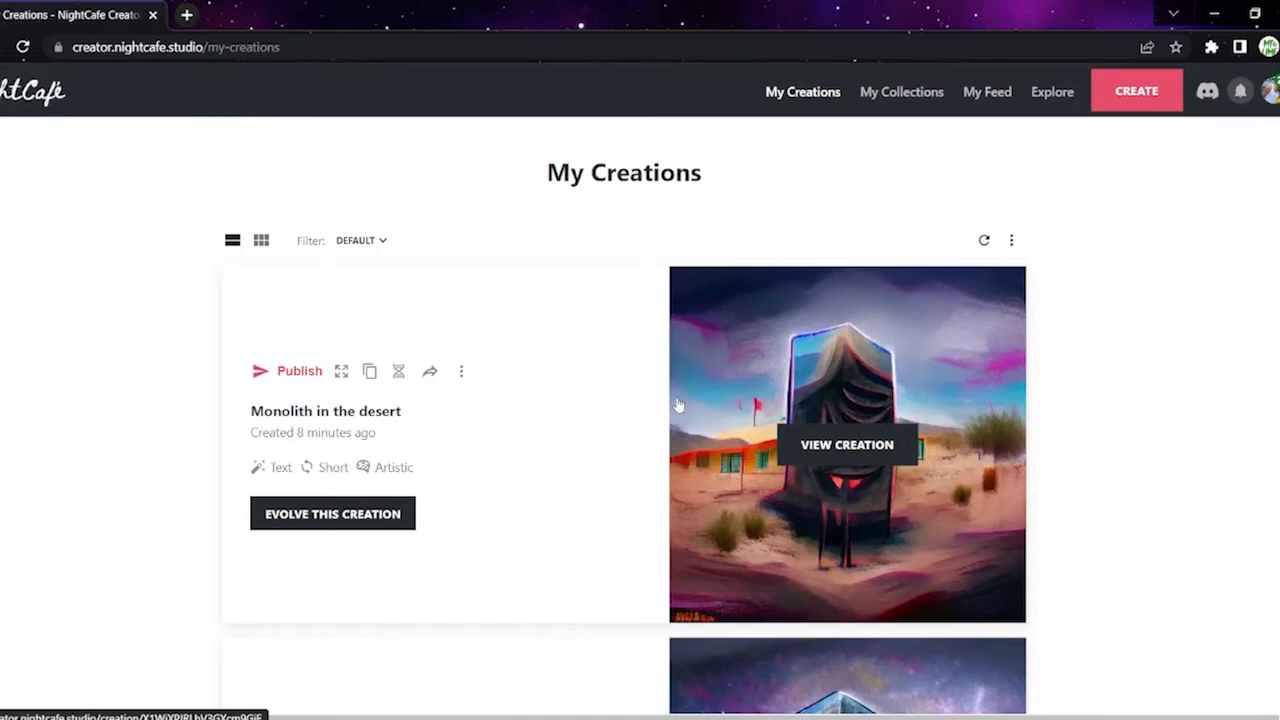
{"action": "left_click", "coordinate": [1268, 92]}
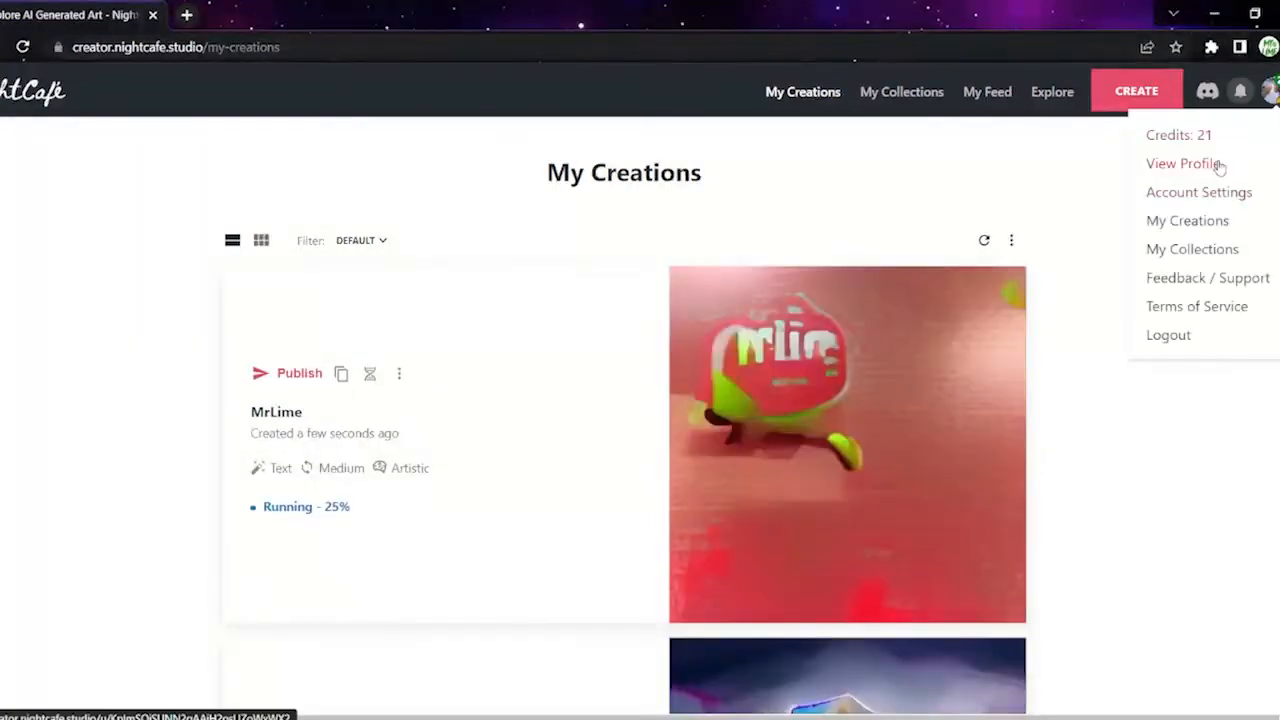
Step: View the MrLime public profile with all +12 more badges expanded
{"action": "left_click", "coordinate": [1184, 164]}
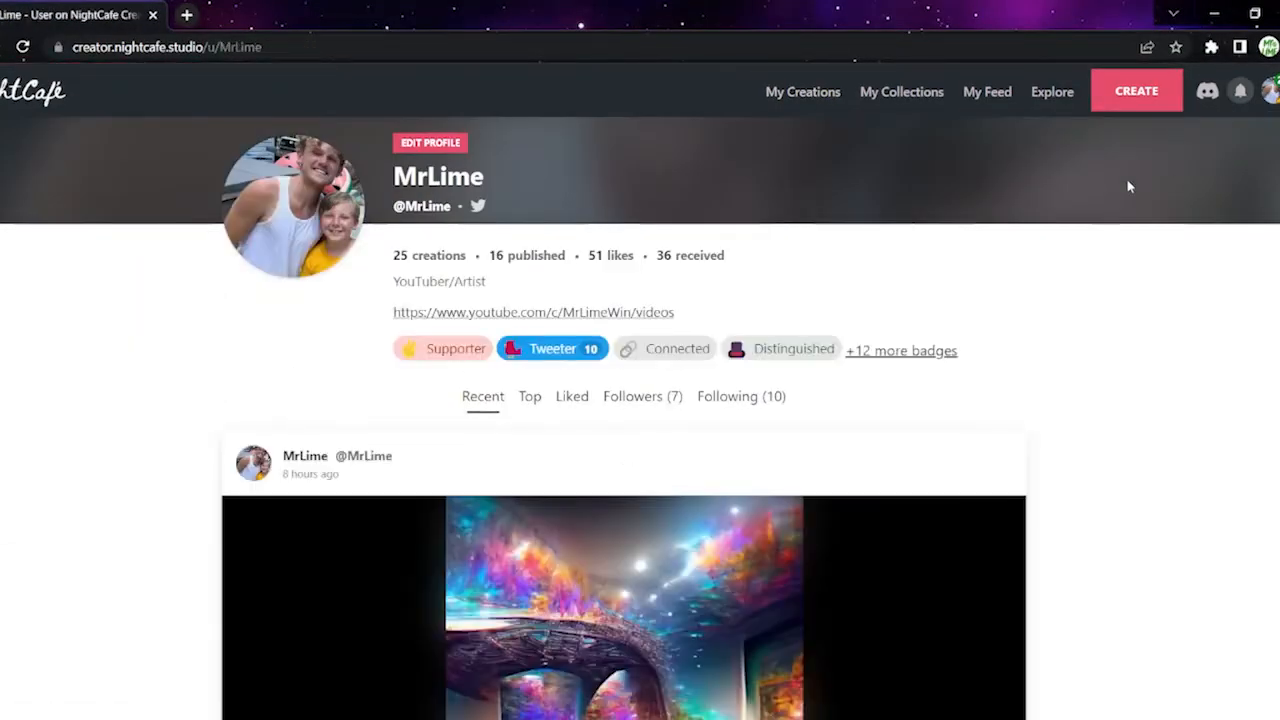
{"action": "mouse_move", "coordinate": [956, 364]}
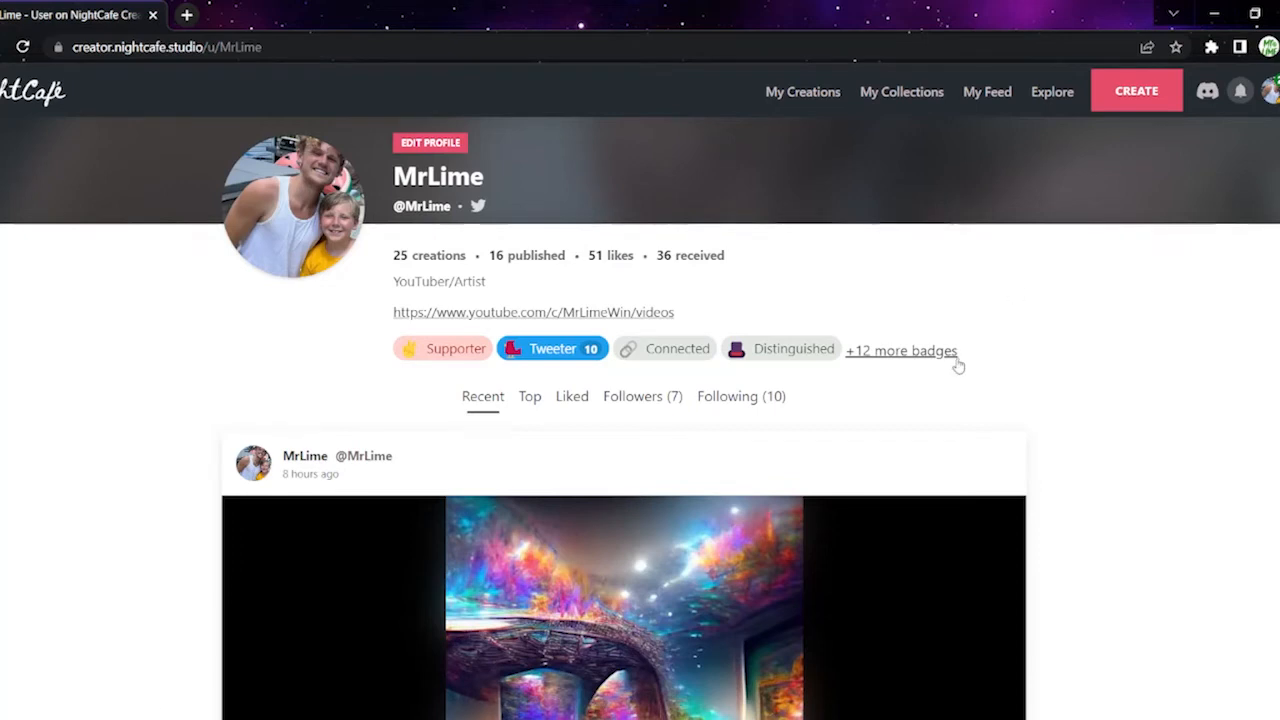
{"action": "left_click", "coordinate": [900, 350]}
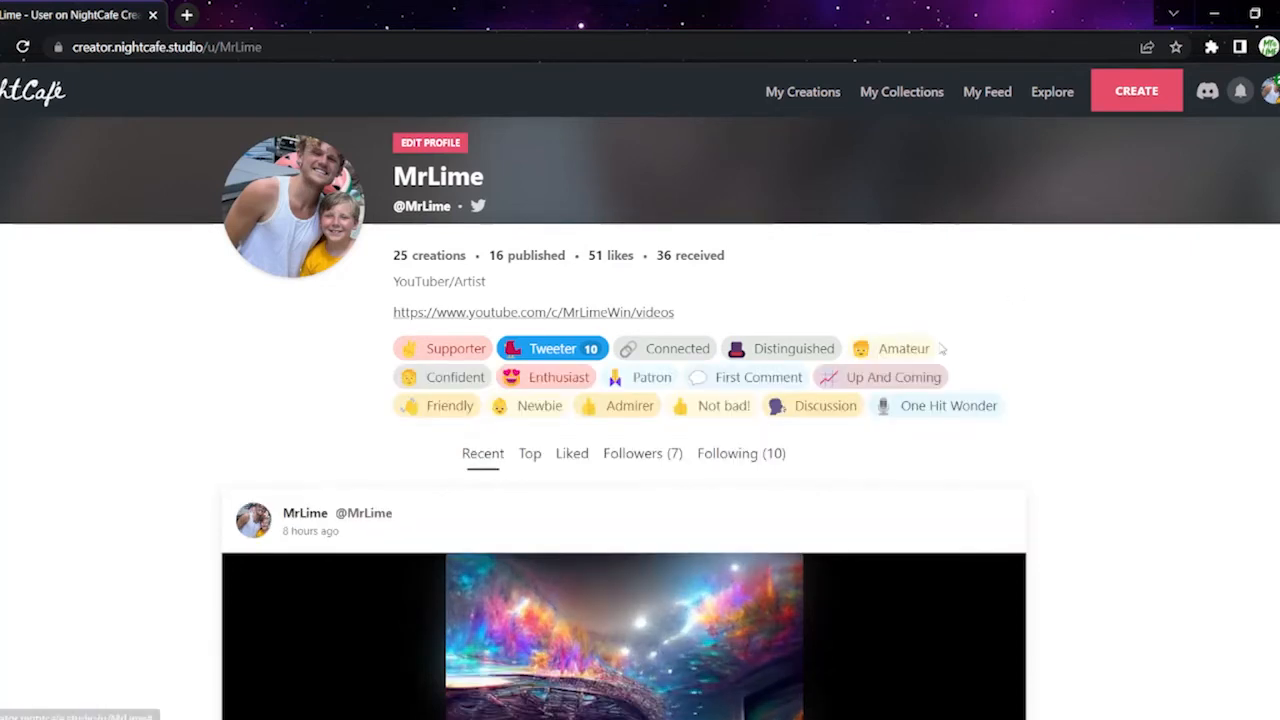
{"action": "mouse_move", "coordinate": [840, 428]}
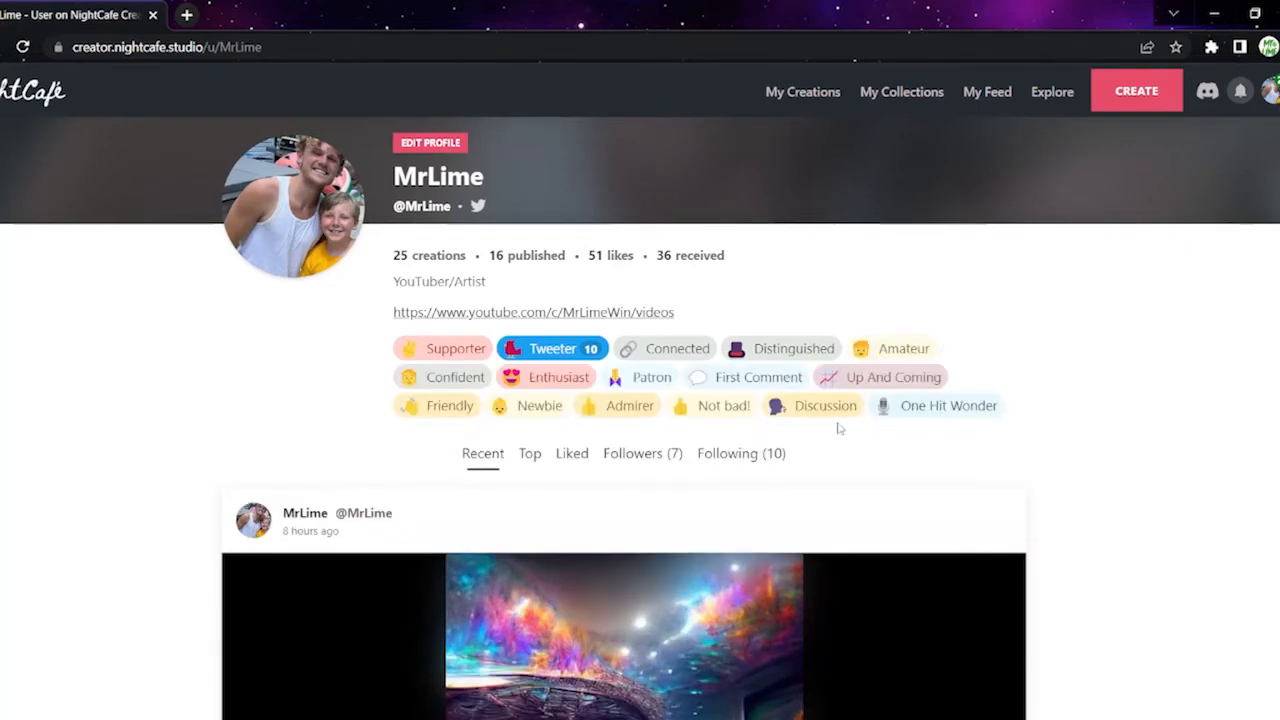
{"action": "mouse_move", "coordinate": [144, 352]}
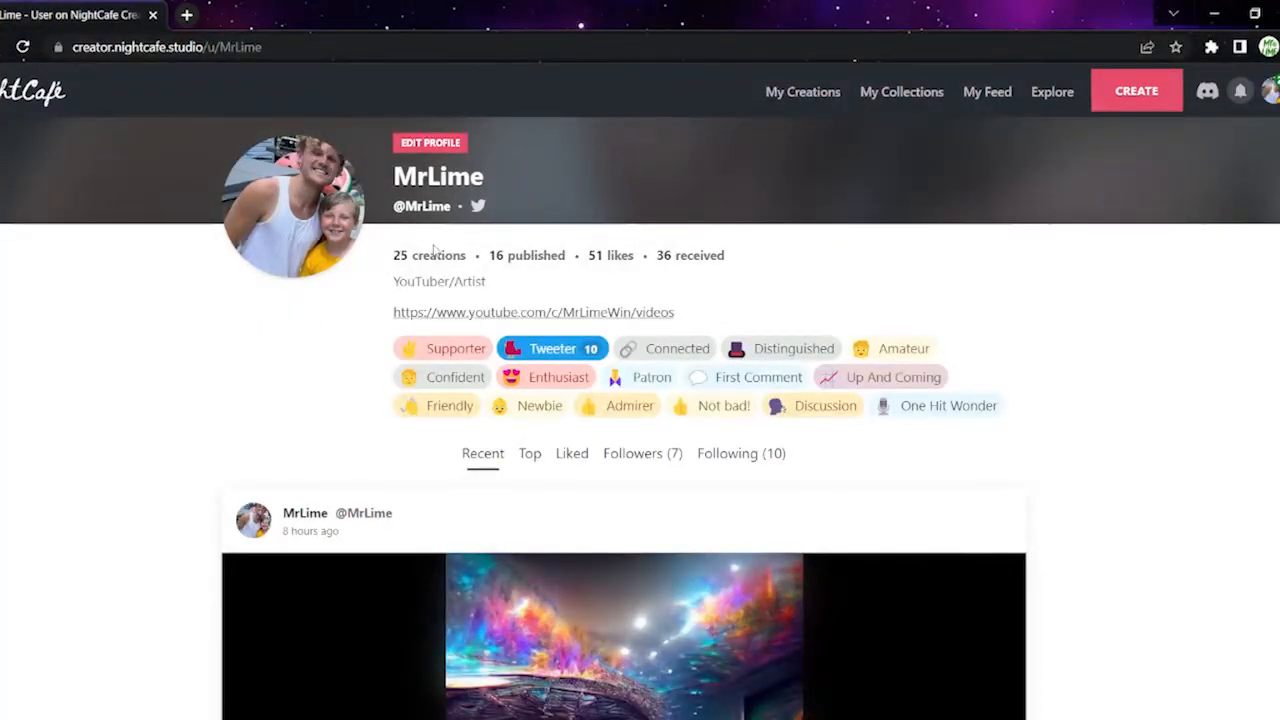
{"action": "scroll", "scroll_direction": "down", "scroll_amount": 3}
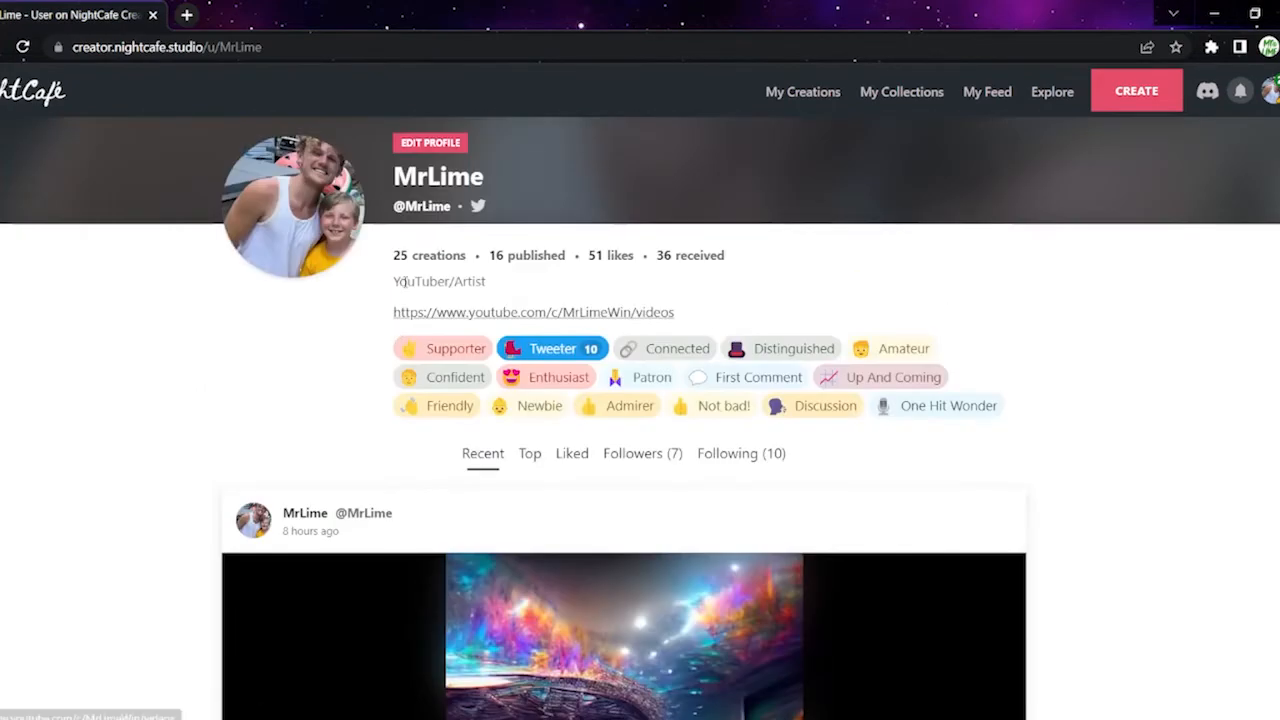
Step: Look through the full Edit Profile form
{"action": "left_click", "coordinate": [430, 142]}
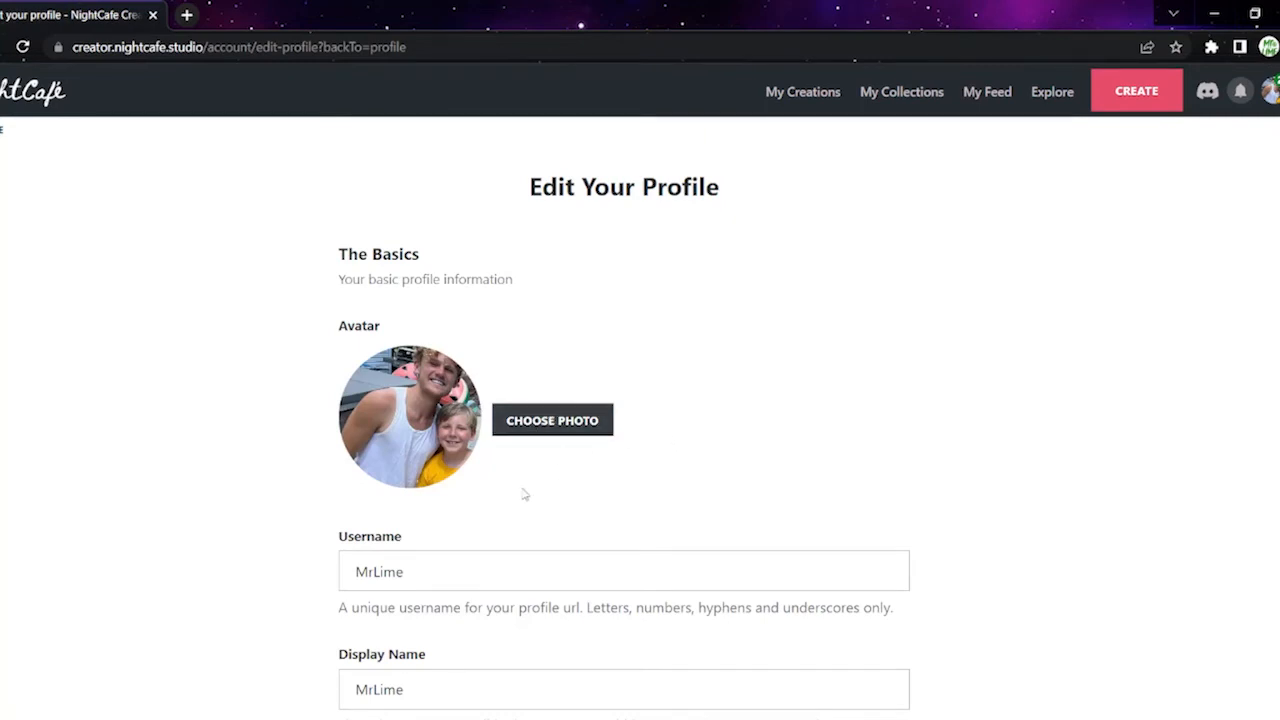
{"action": "scroll", "scroll_direction": "down", "scroll_amount": 3}
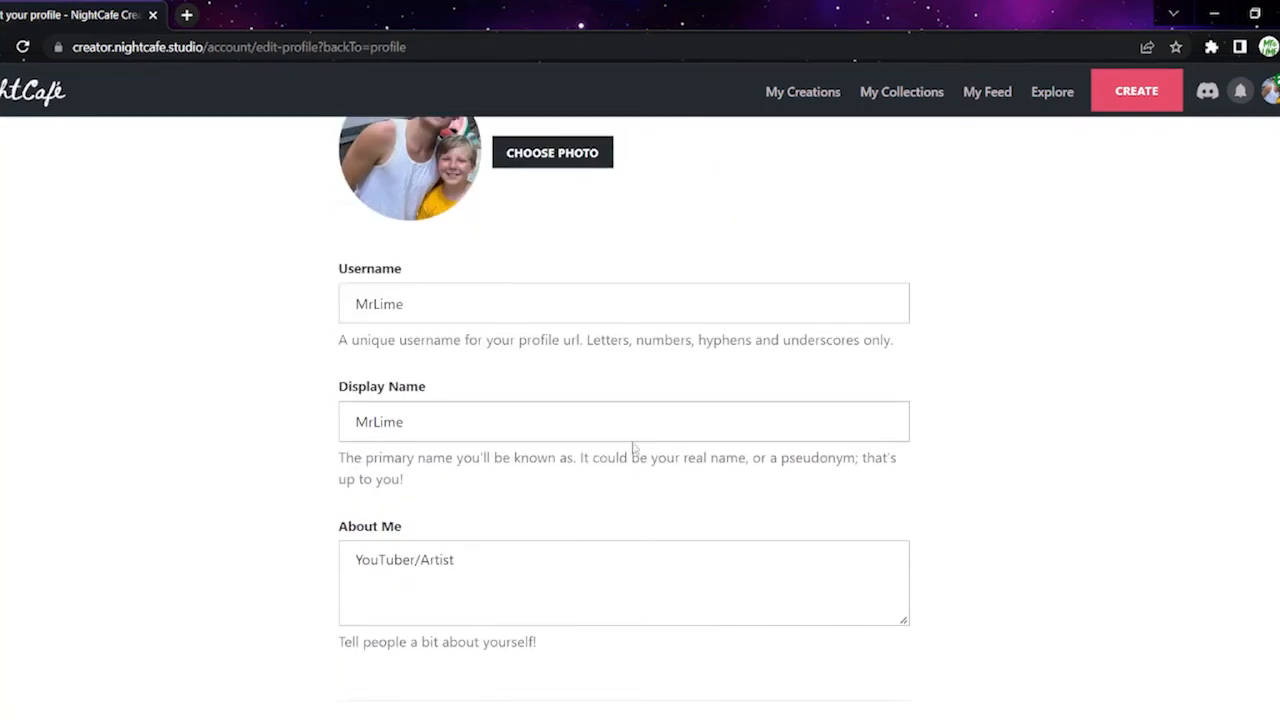
{"action": "scroll", "scroll_direction": "down", "scroll_amount": 3}
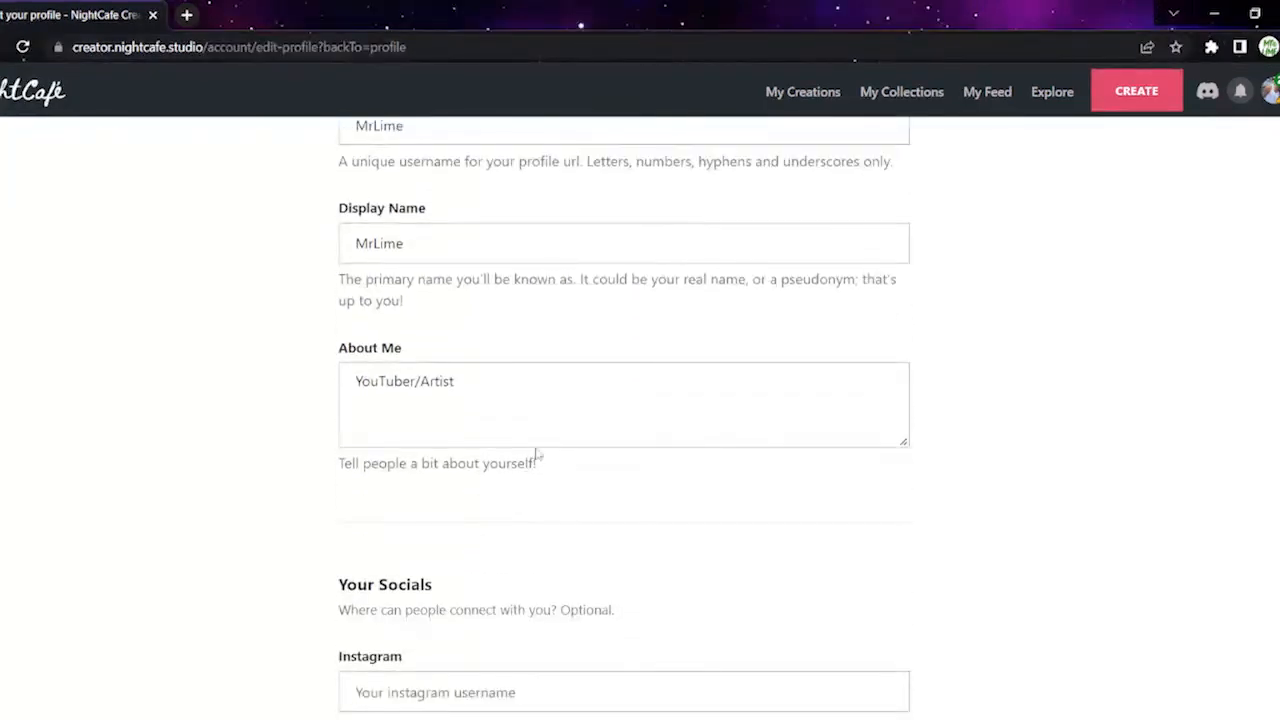
{"action": "scroll", "scroll_direction": "down", "scroll_amount": 3}
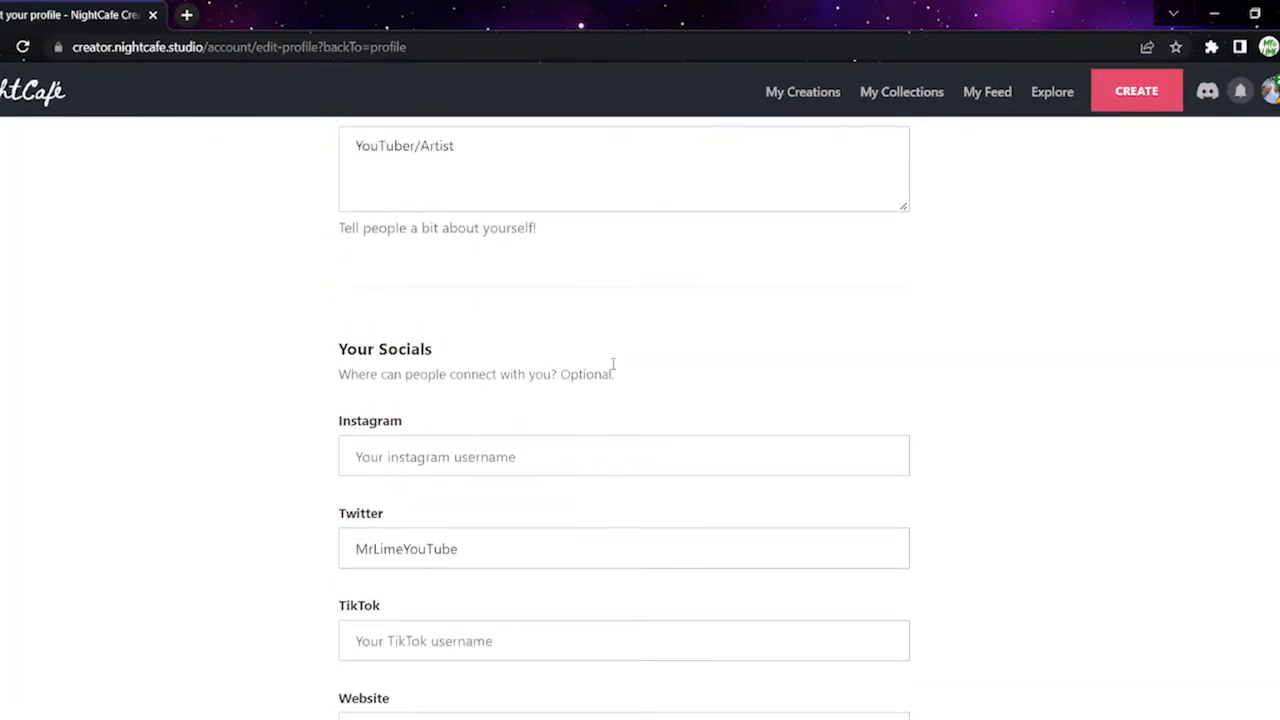
{"action": "scroll", "scroll_direction": "down", "scroll_amount": 3}
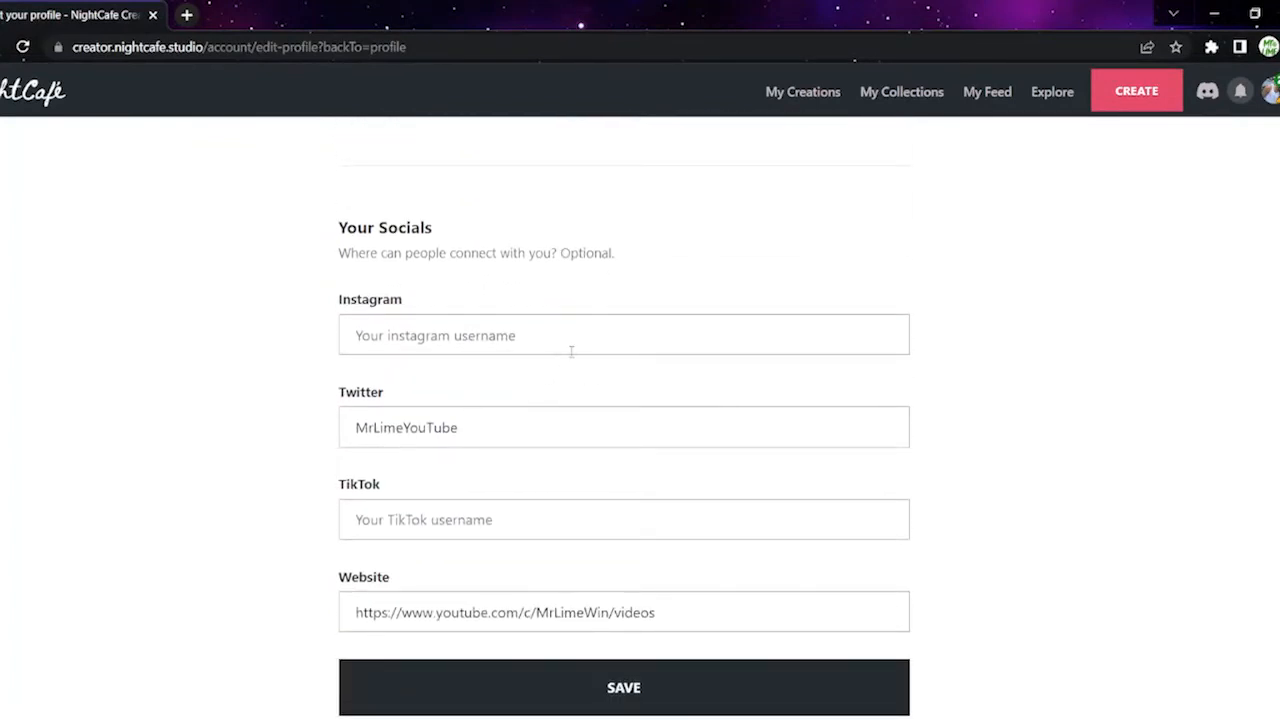
{"action": "scroll", "scroll_direction": "down", "scroll_amount": 3}
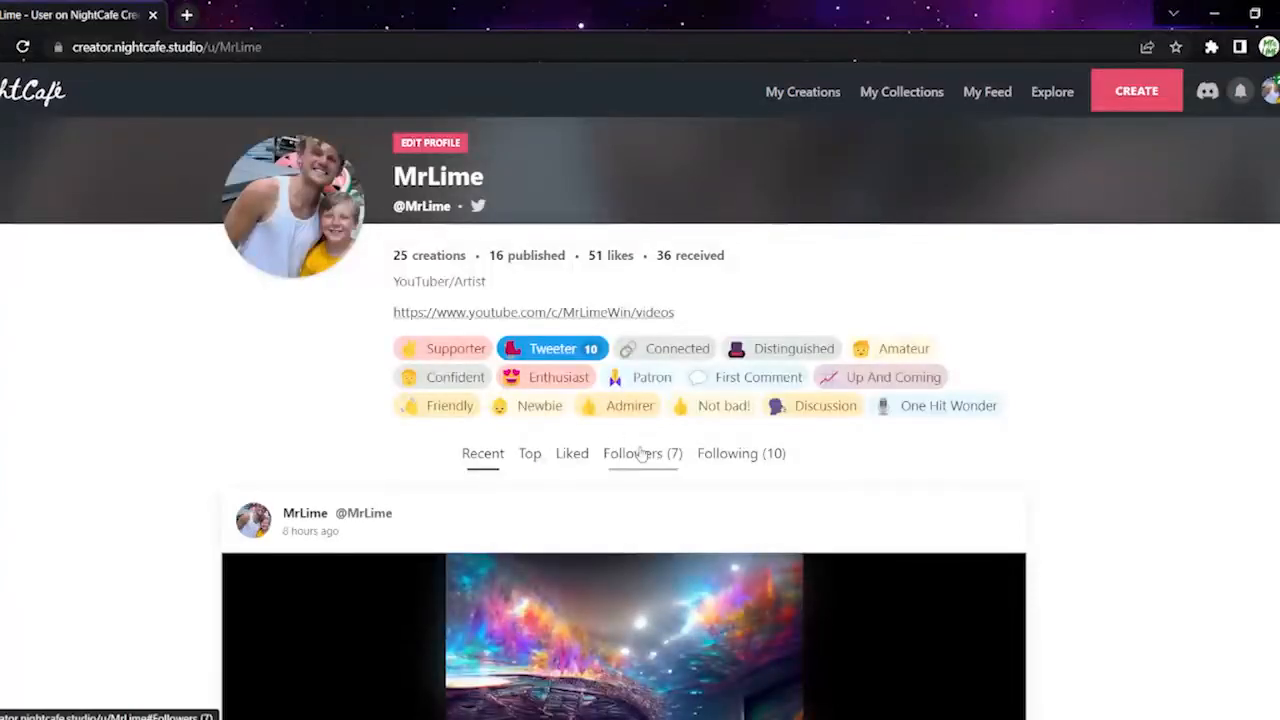
Step: View the profile's Followers (7) and Following (10) lists
{"action": "left_click", "coordinate": [642, 452]}
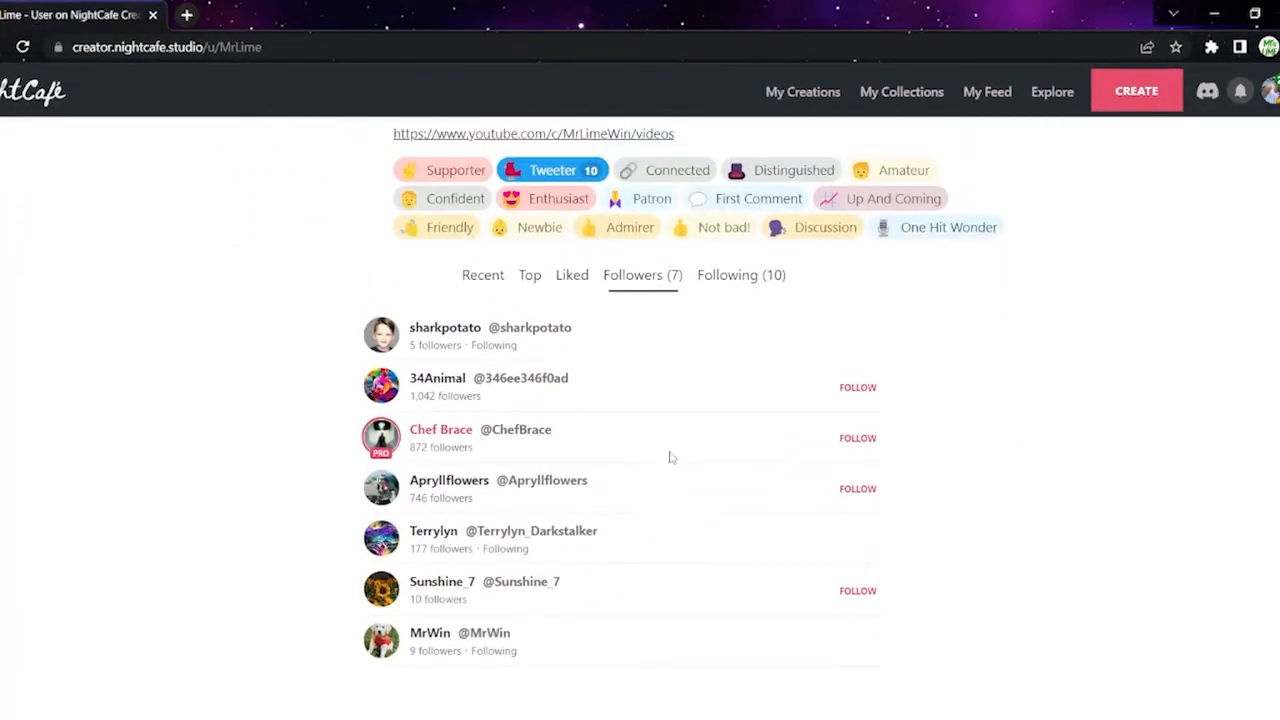
{"action": "left_click", "coordinate": [740, 276]}
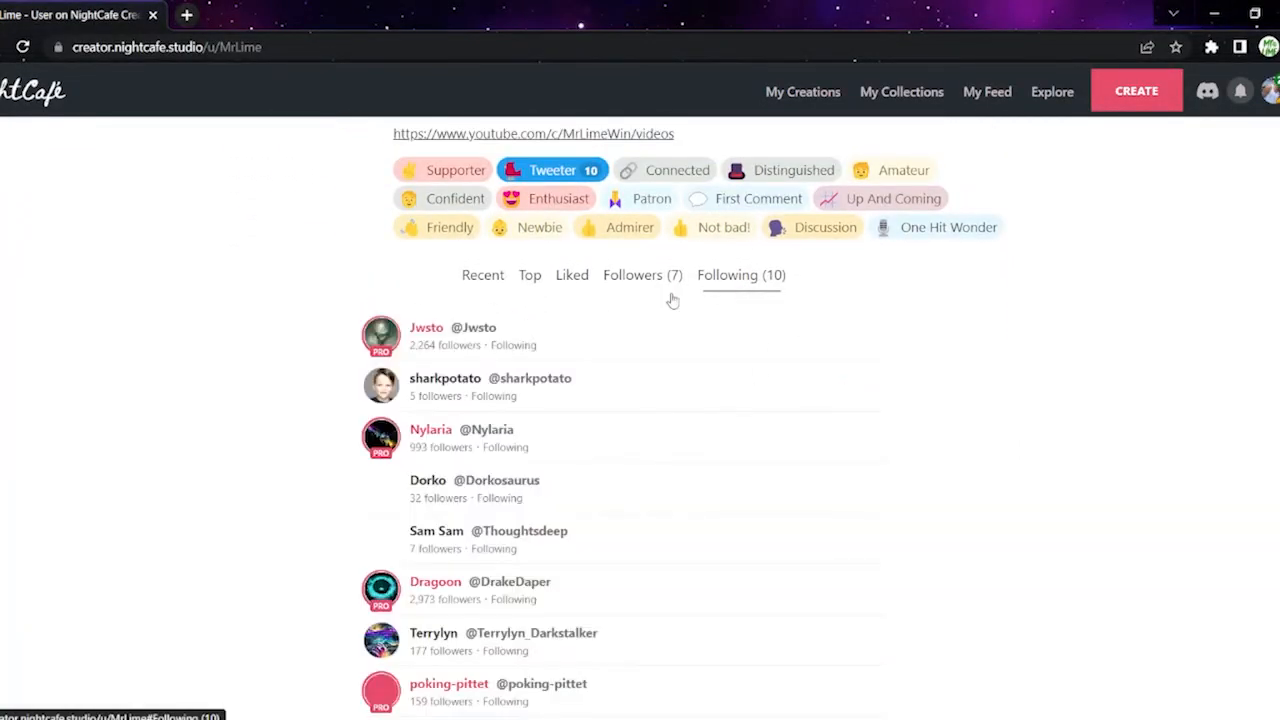